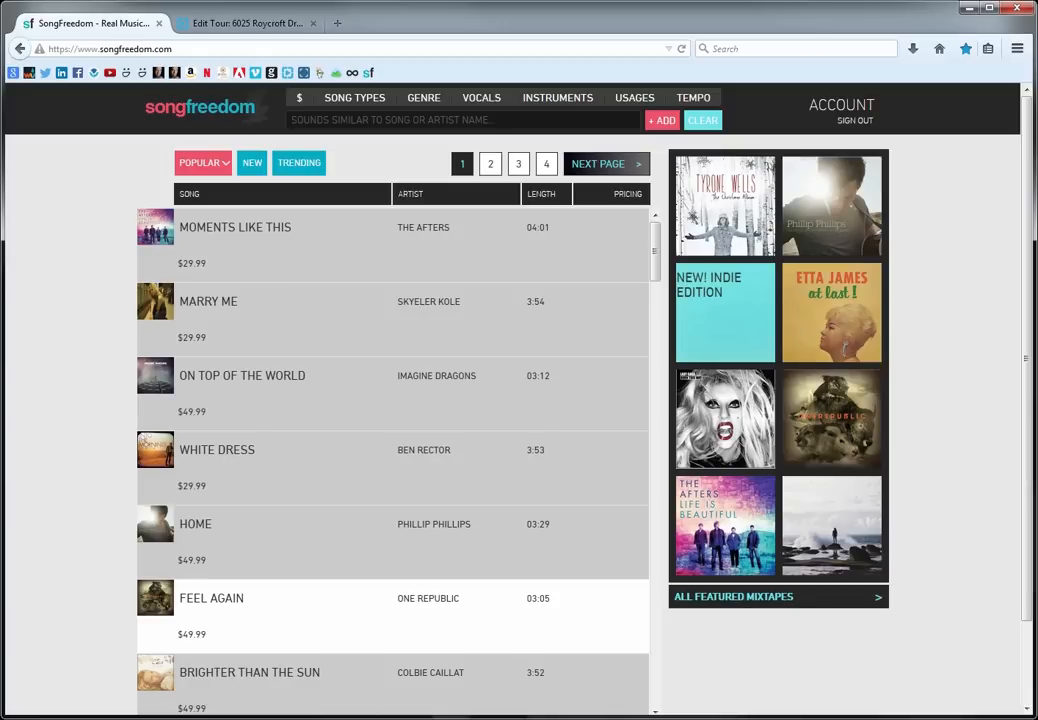
mouse_move(307, 158)
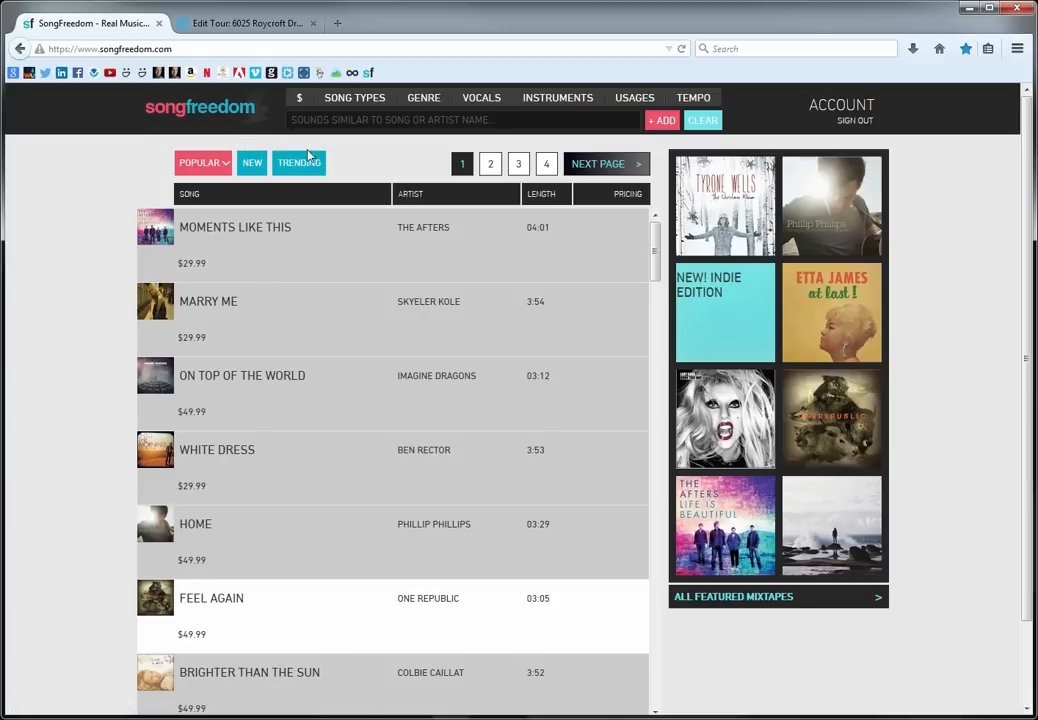
mouse_move(349, 155)
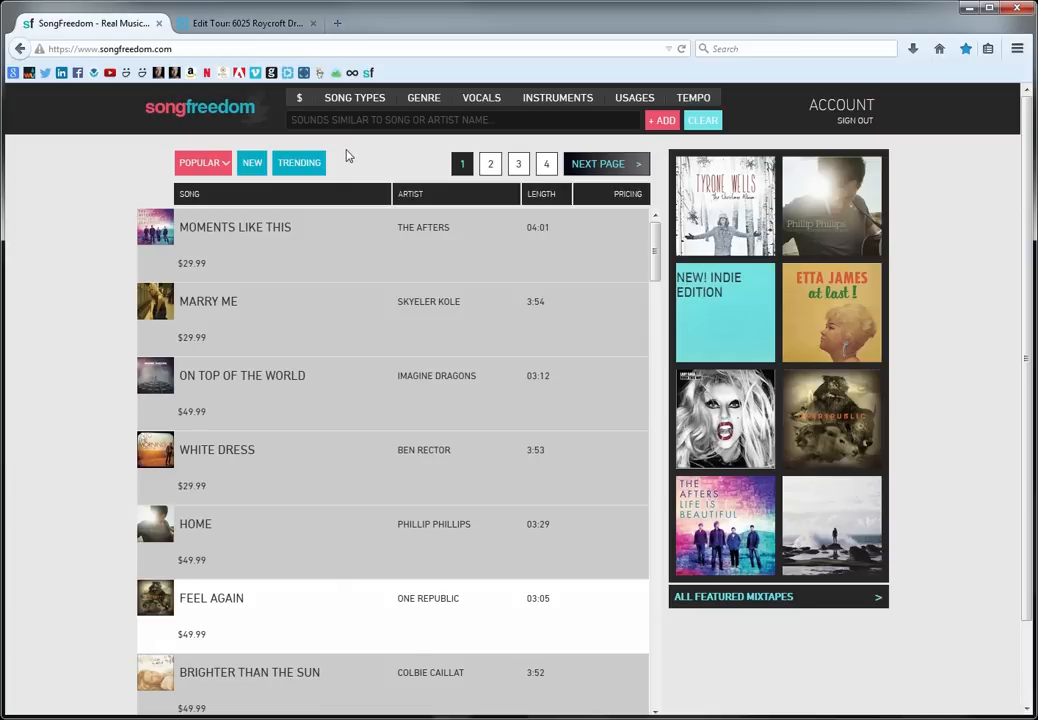
- Open the VOCALS menu to show the All Vocals, Male, Female and Instrumental Only options
left_click(481, 97)
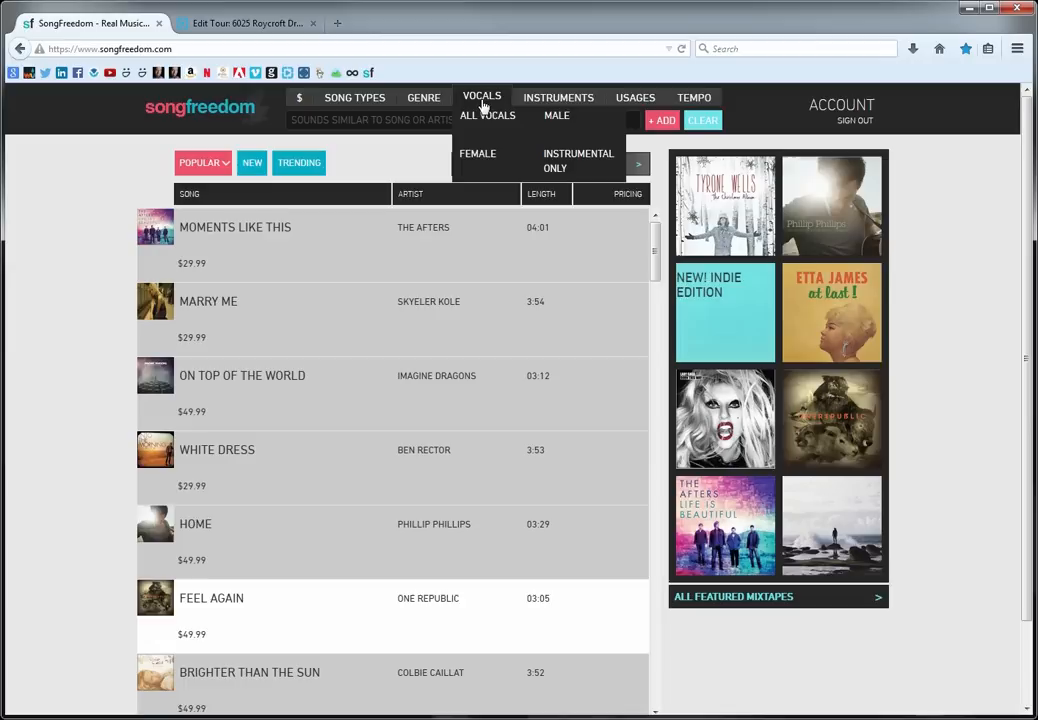
- Filter songs to Instrumental Only, Medium-Fast tempo and the Misc. usage category
left_click(578, 160)
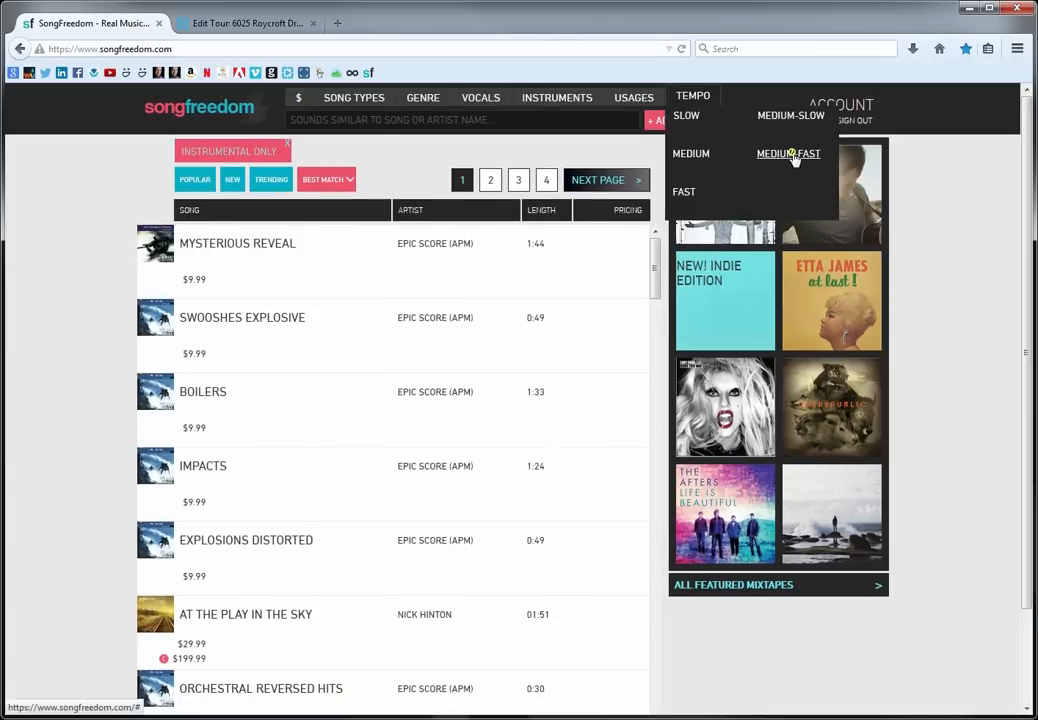
left_click(788, 153)
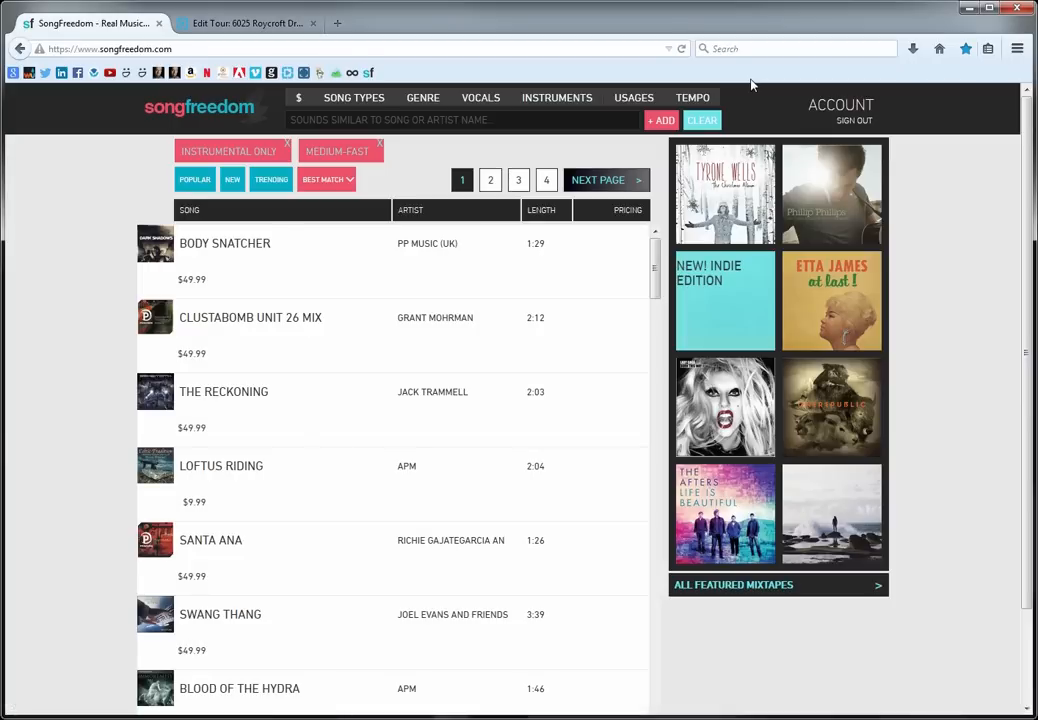
mouse_move(639, 95)
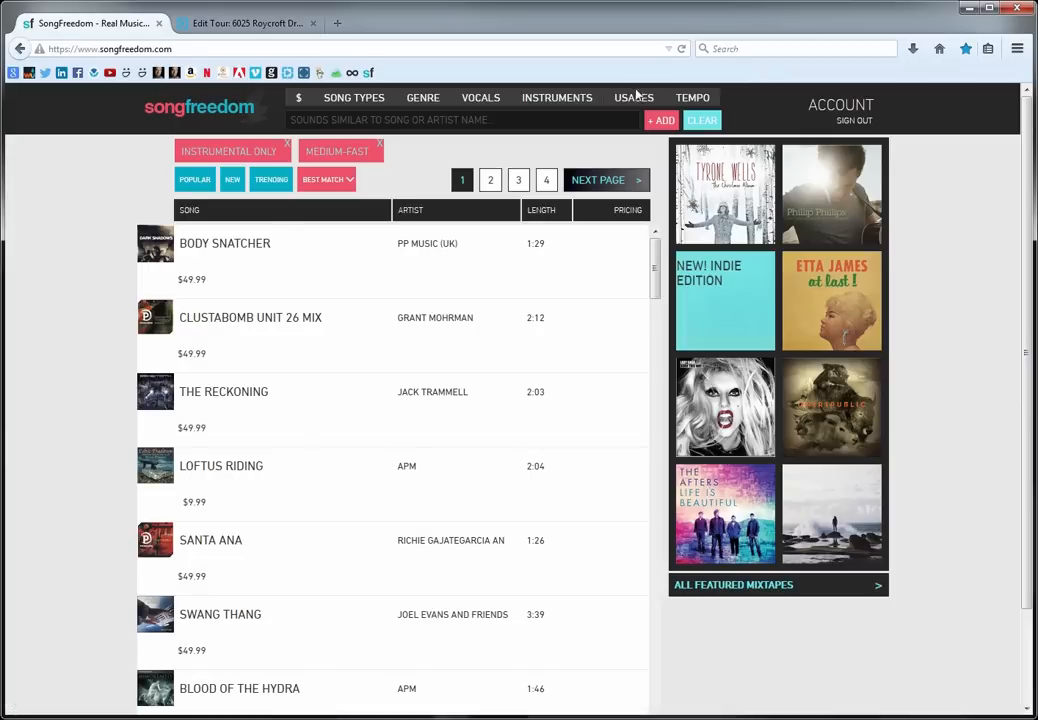
left_click(634, 97)
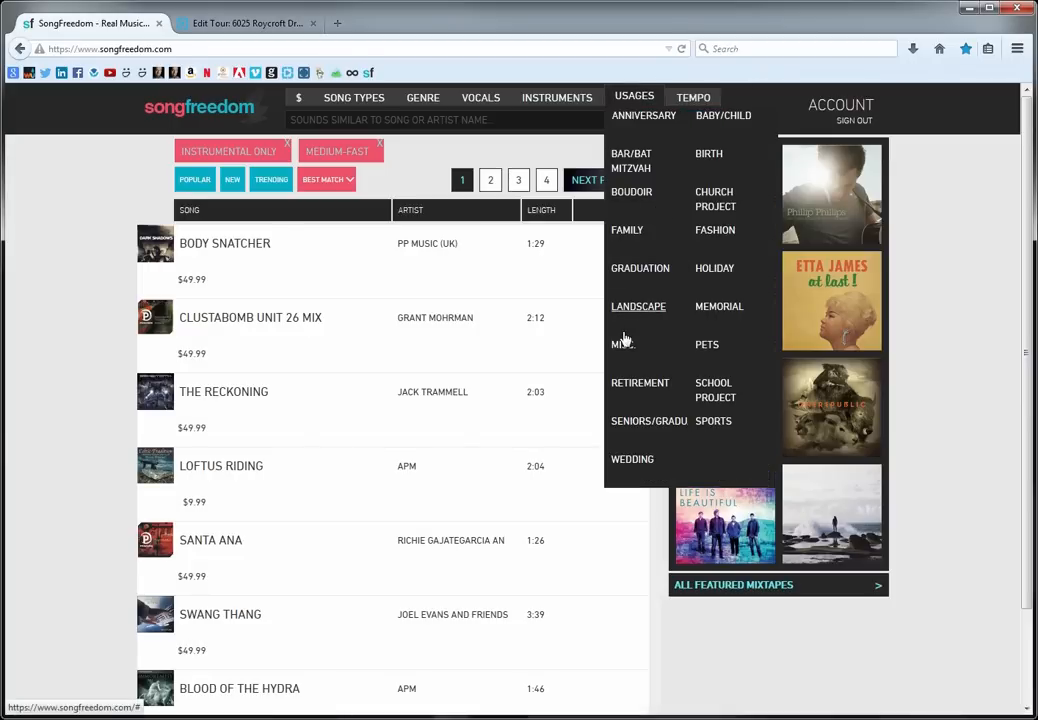
left_click(622, 344)
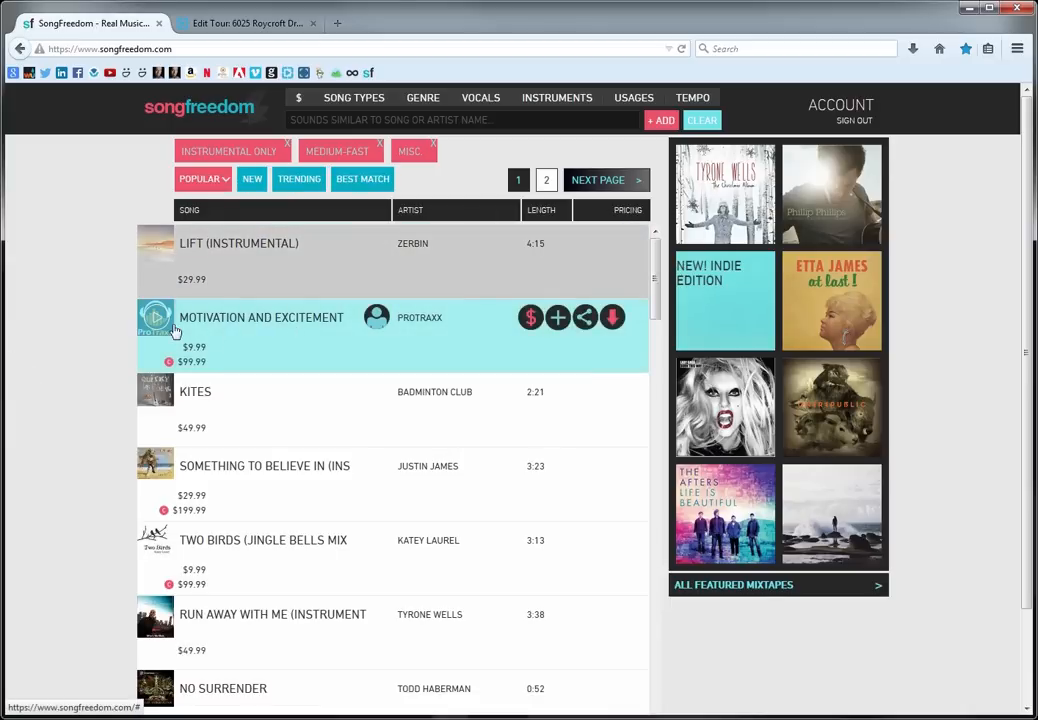
- Play 'Motivation and Excitement' and follow its ProTraxx artist link
left_click(156, 317)
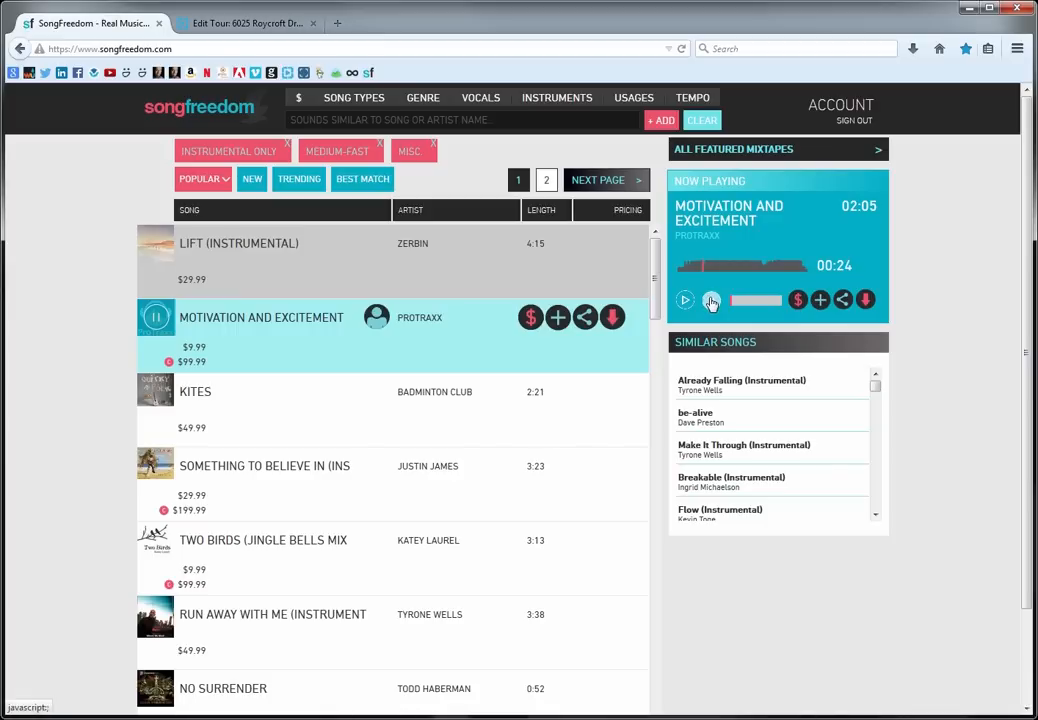
left_click(685, 300)
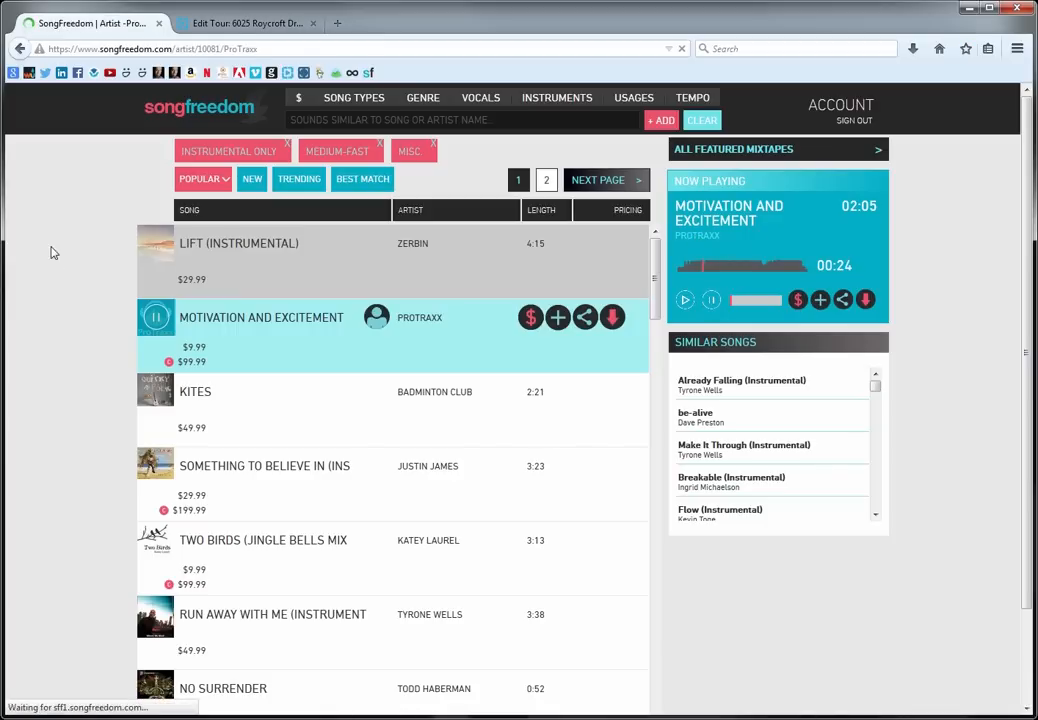
- Play 'Inspirational Flight' on the ProTraxx page, then scroll down to 'Inspiration'
left_click(420, 317)
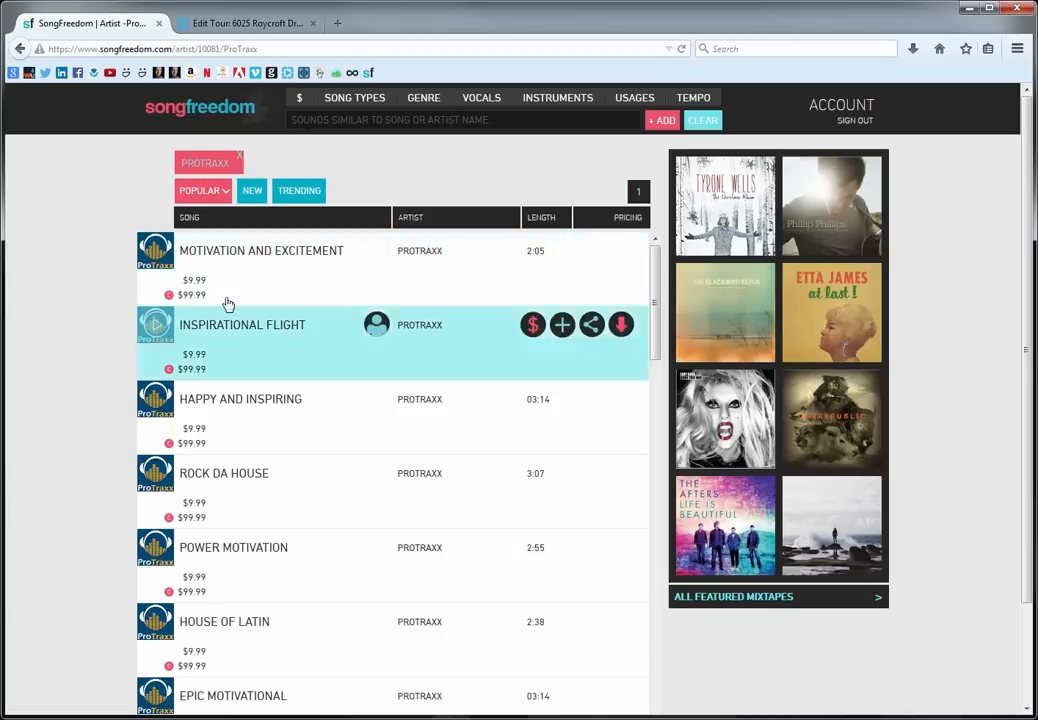
scroll("down", 3)
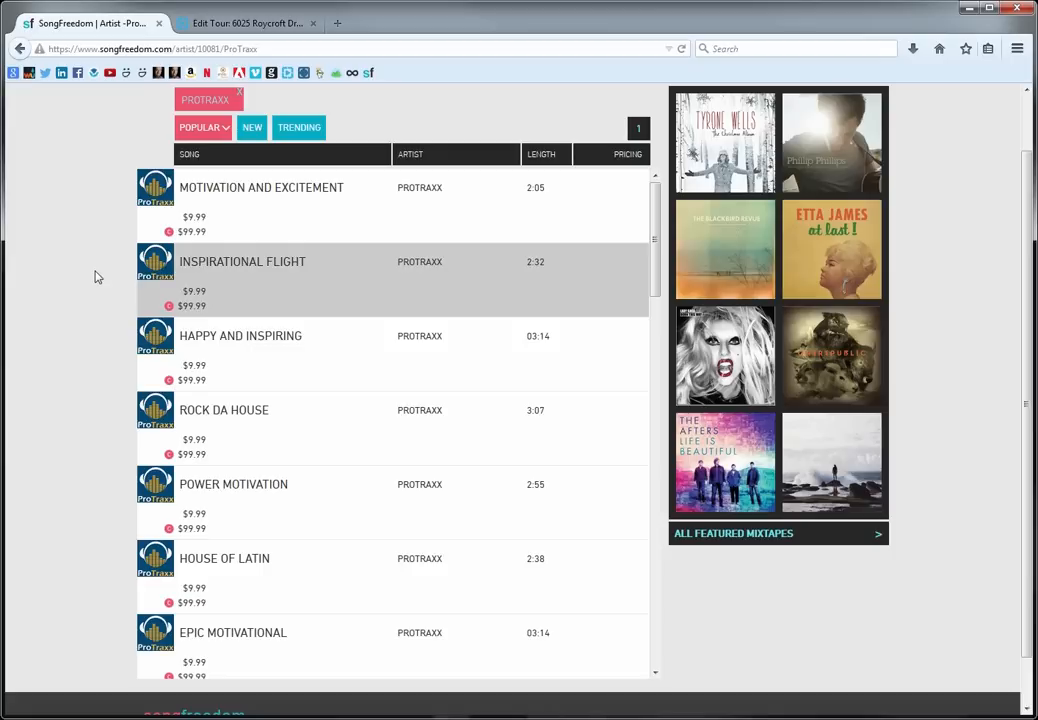
left_click(155, 261)
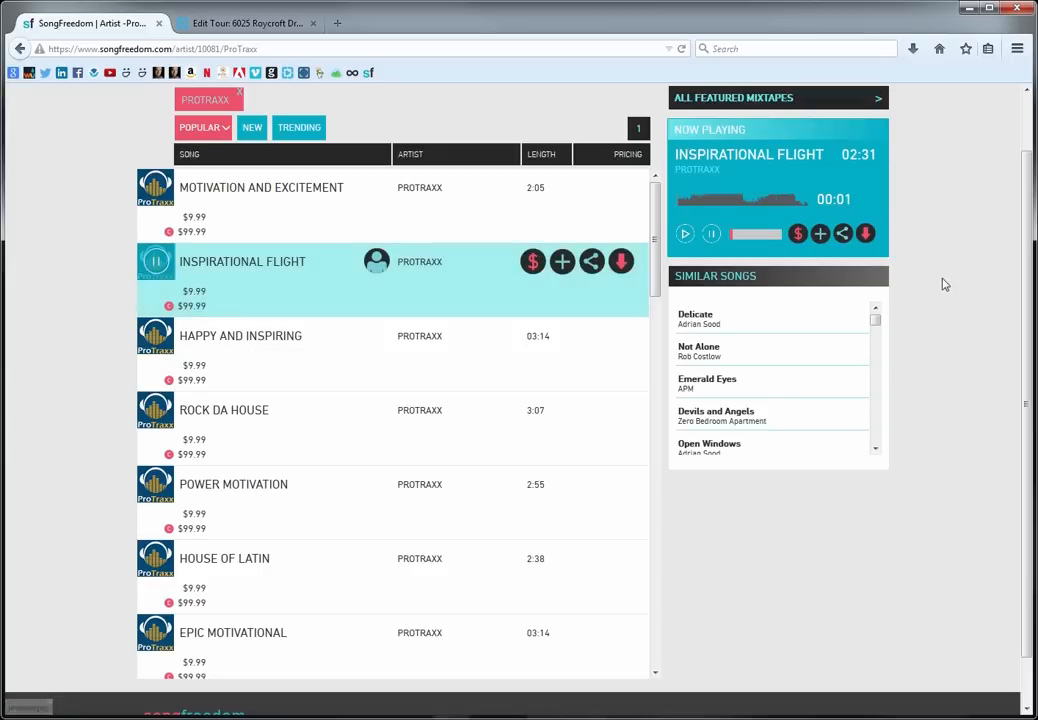
mouse_move(937, 273)
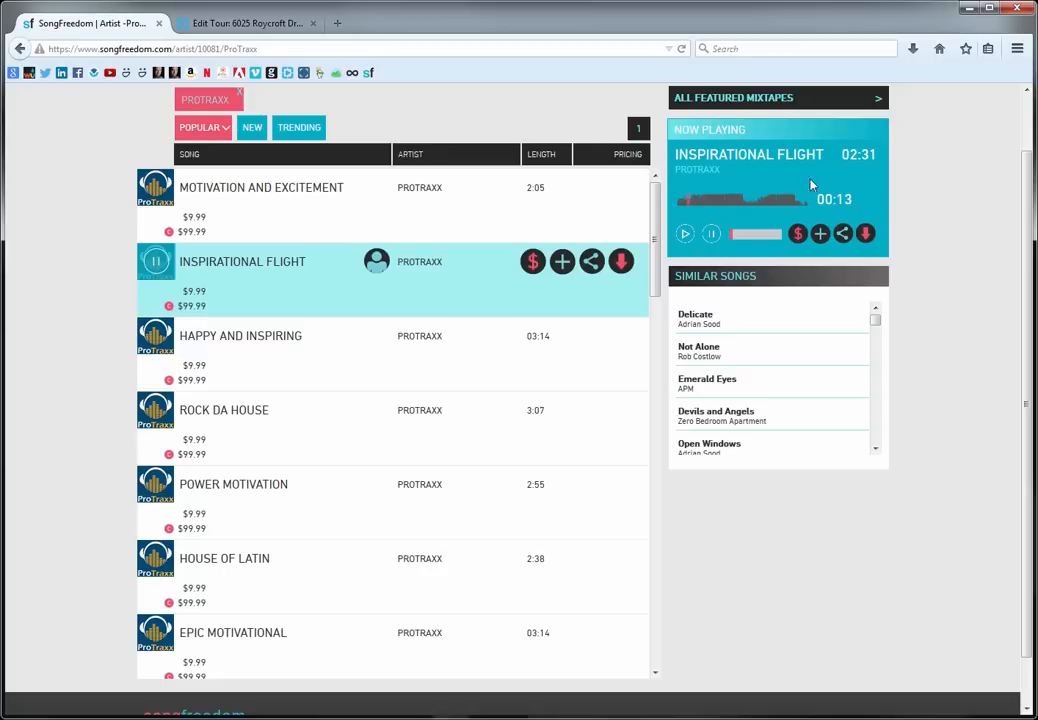
mouse_move(728, 184)
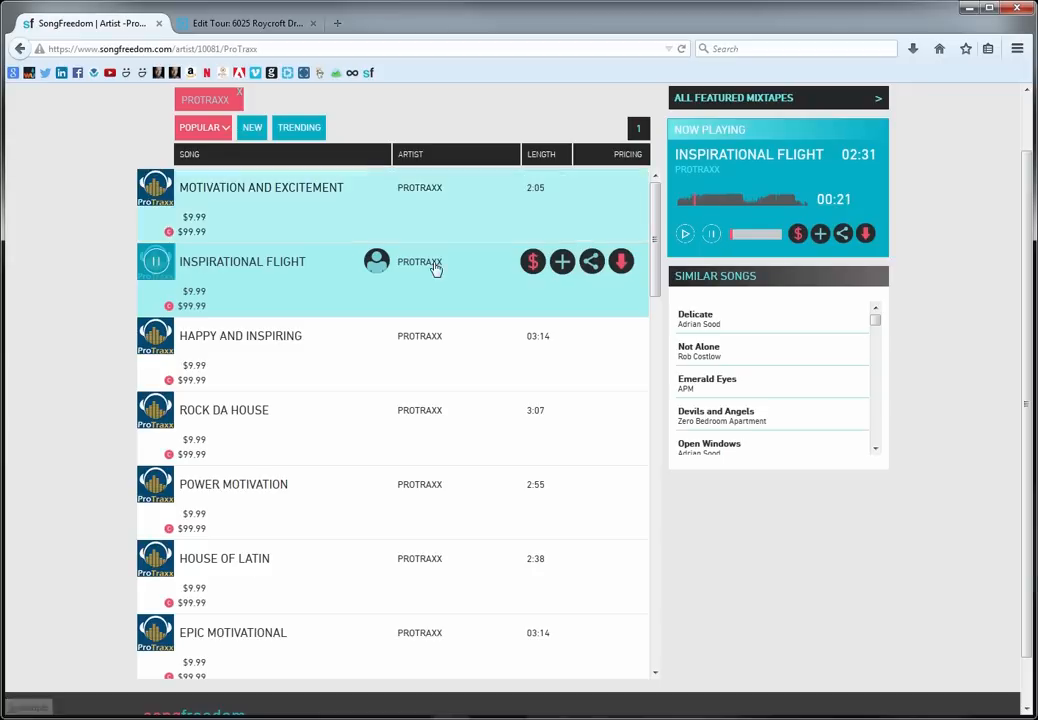
scroll("down", 3)
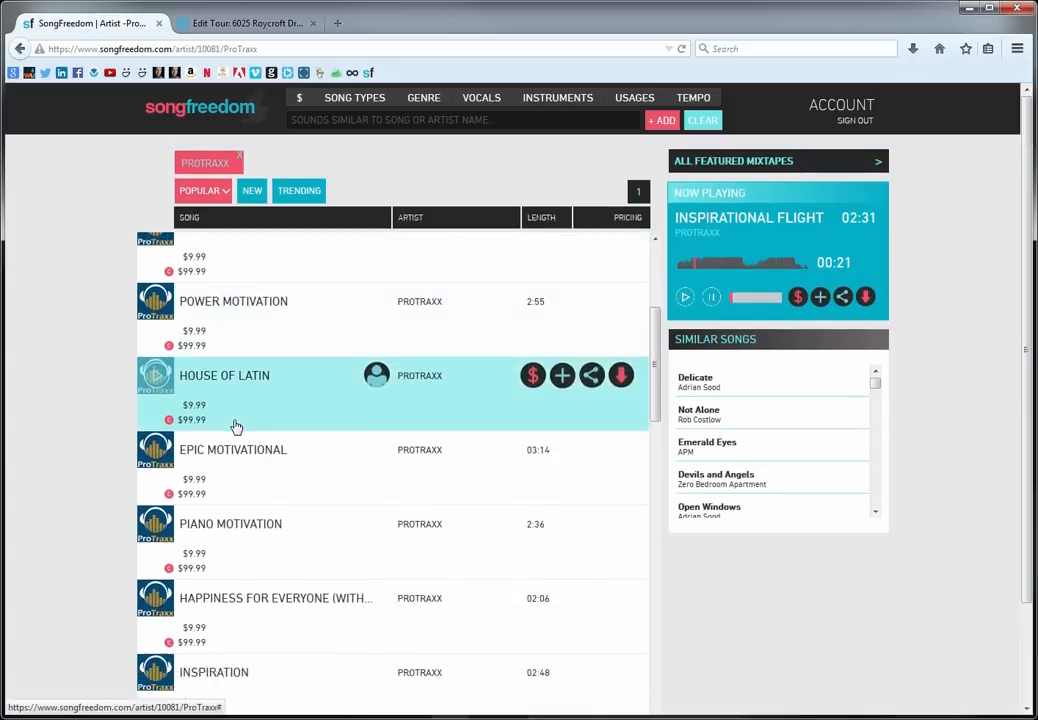
scroll("down", 3)
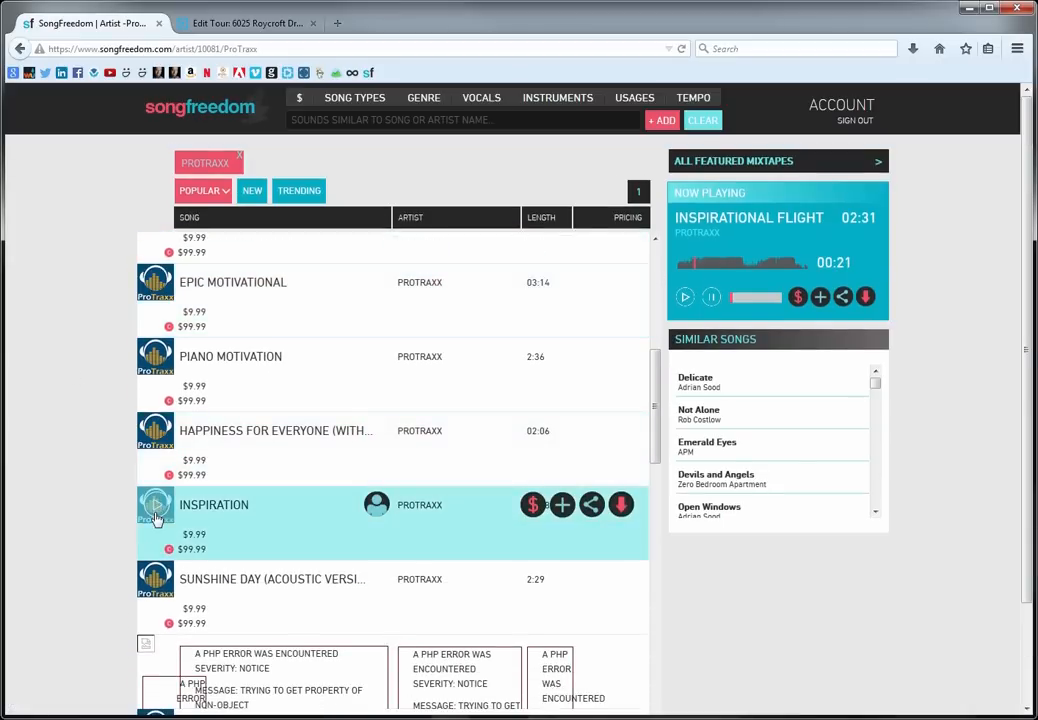
- Play the ProTraxx track 'Inspiration' and check its similar songs
left_click(155, 504)
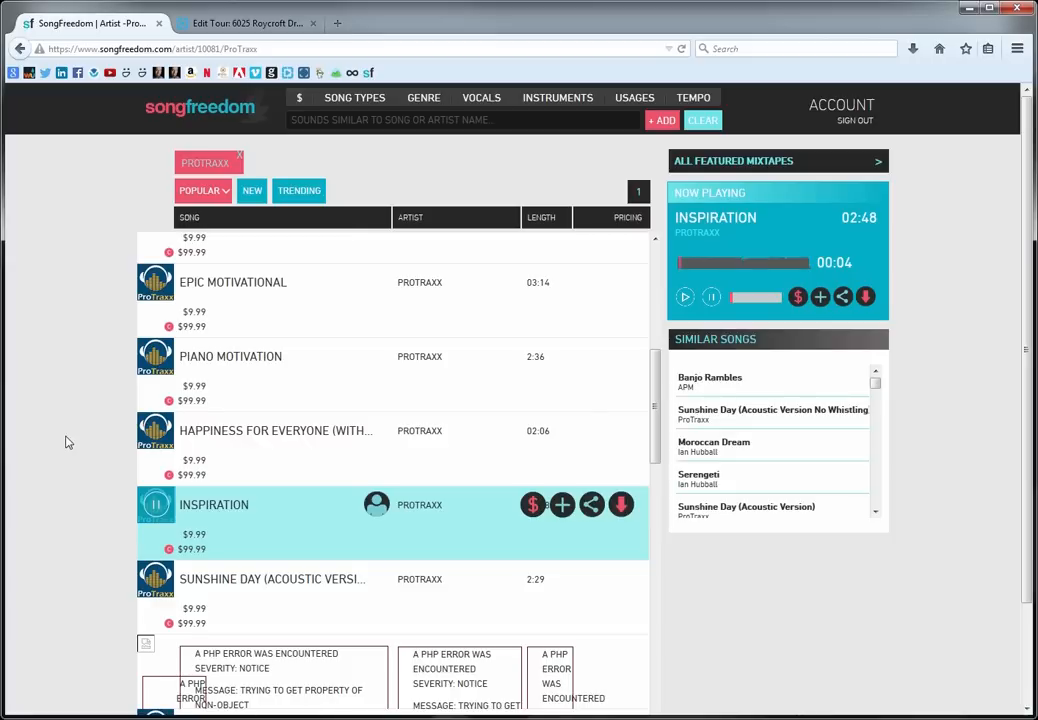
mouse_move(996, 221)
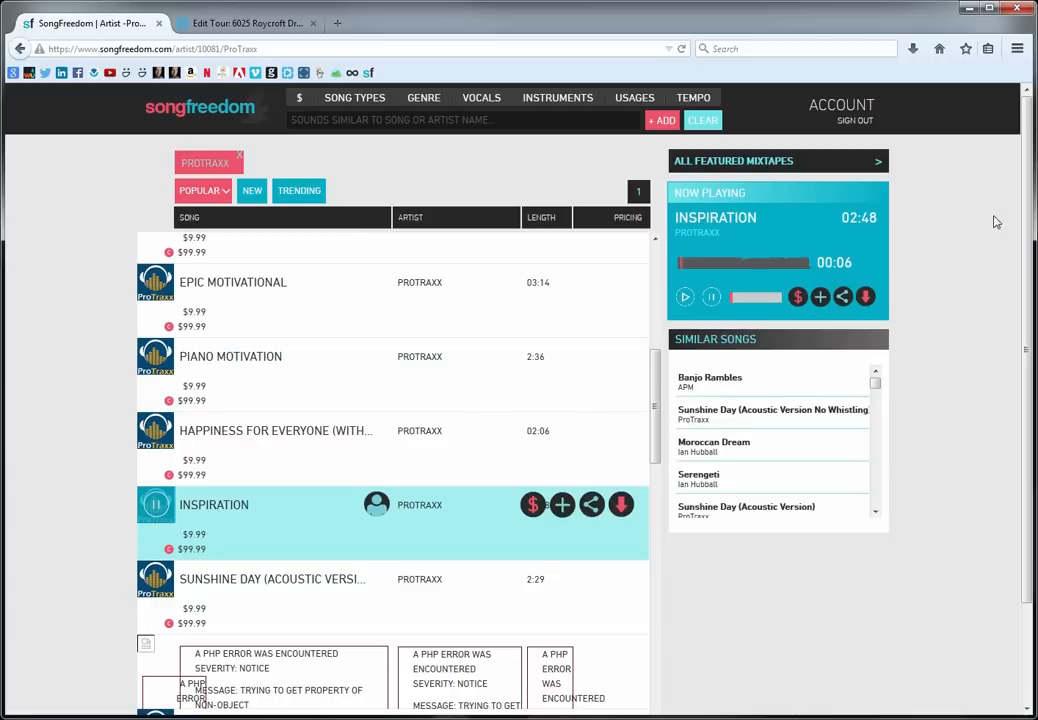
scroll("down", 3)
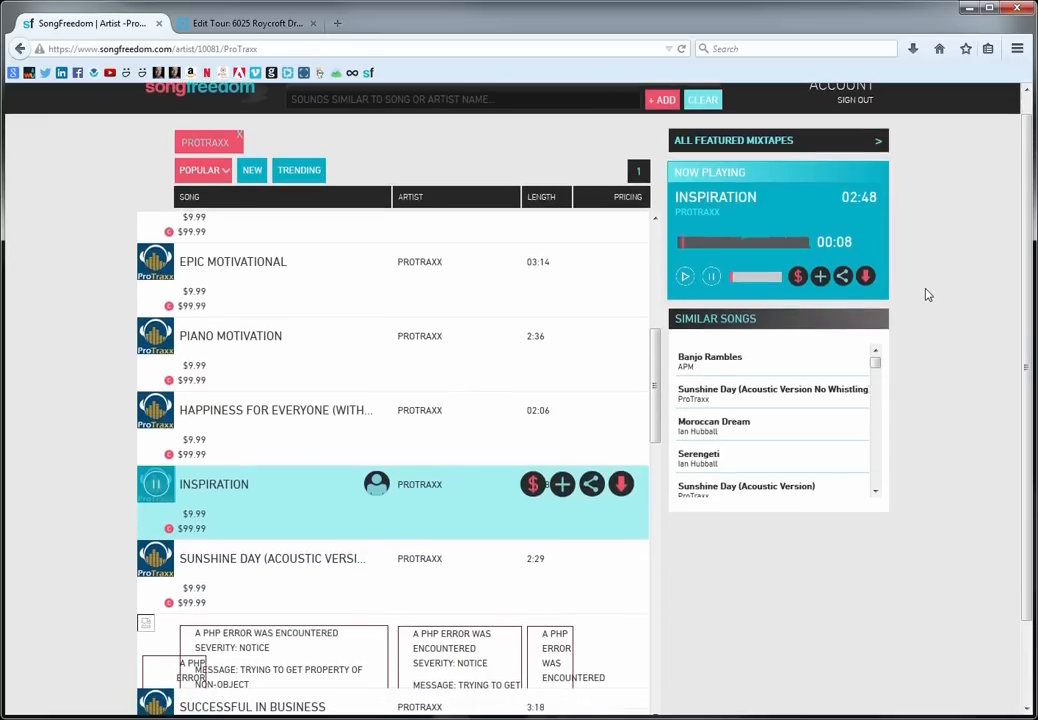
scroll("up", 3)
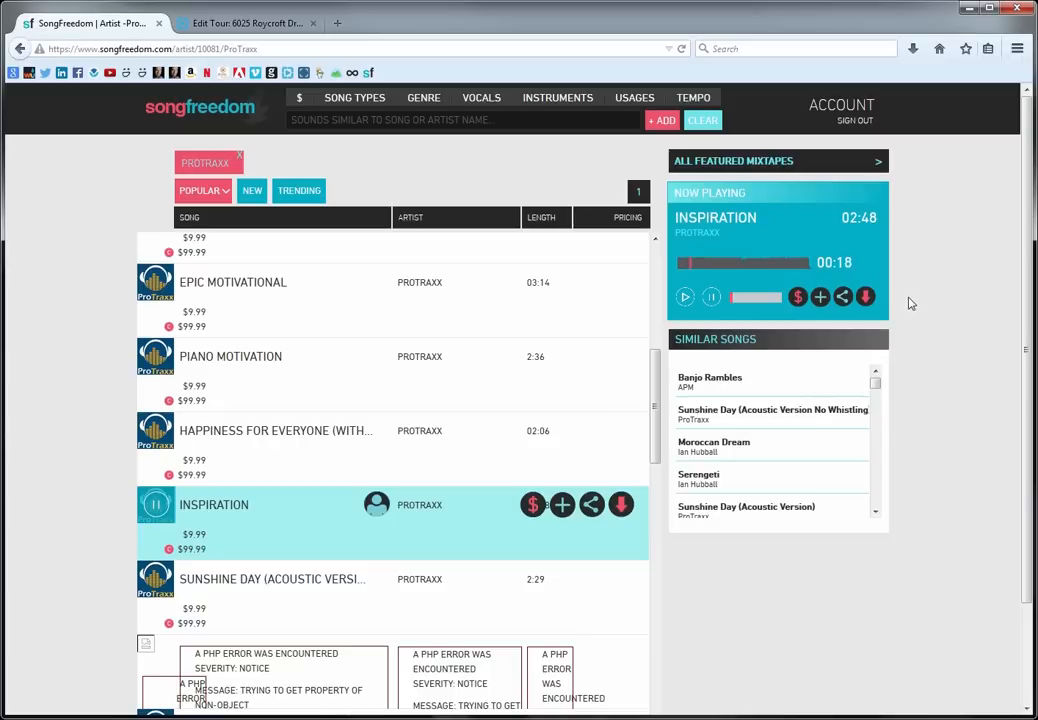
mouse_move(865, 297)
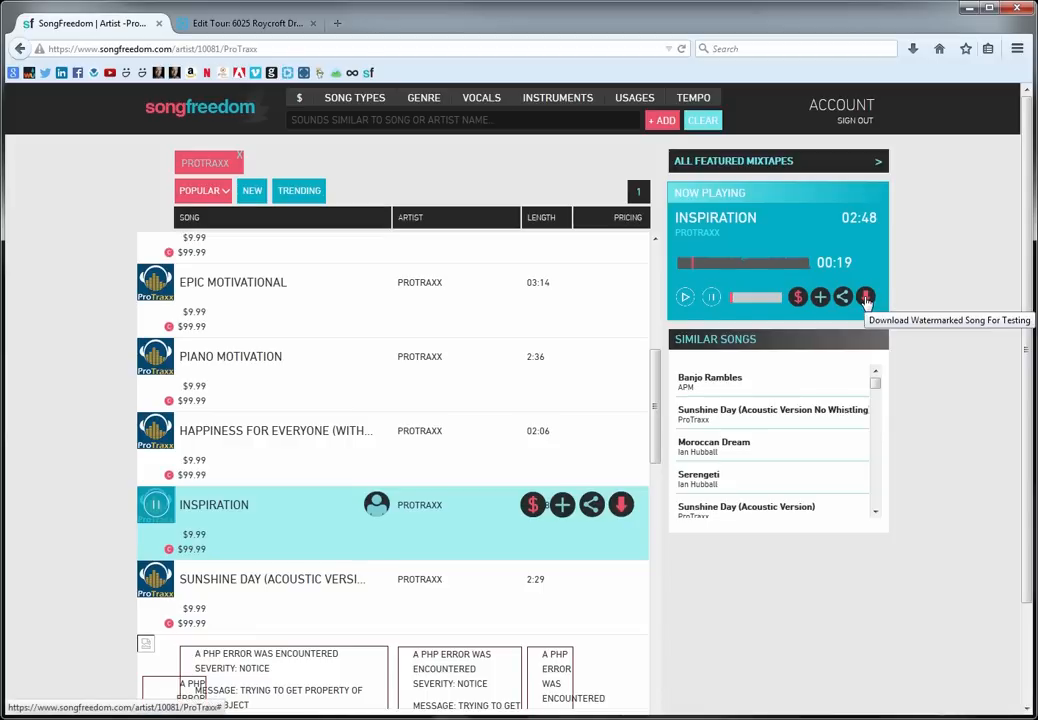
mouse_move(947, 330)
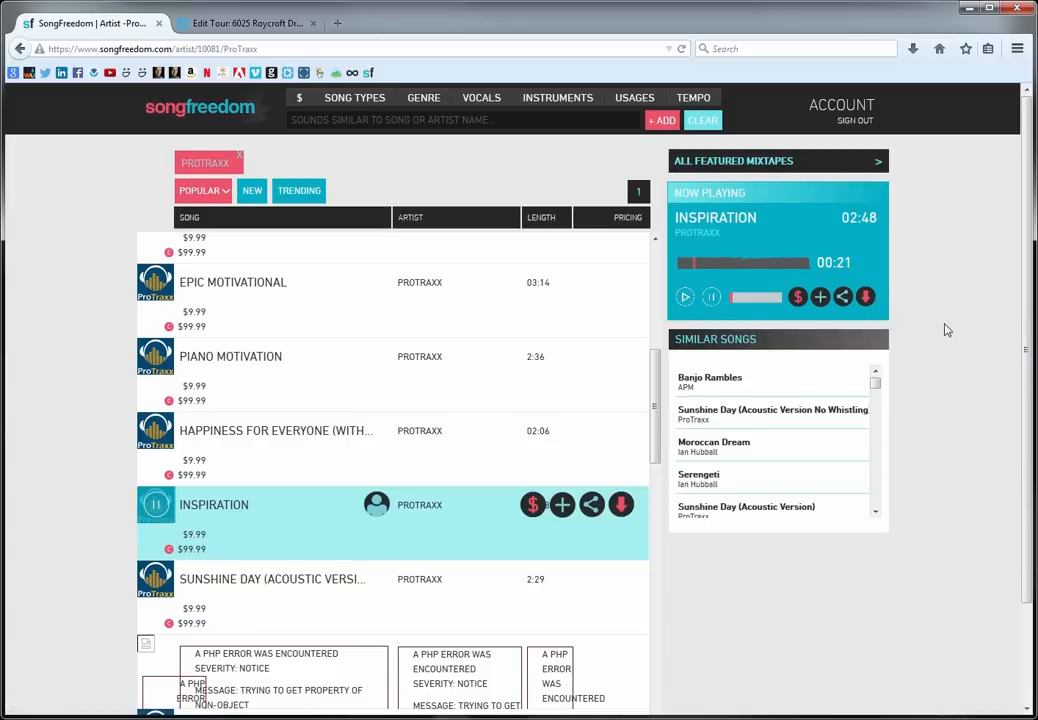
mouse_move(865, 297)
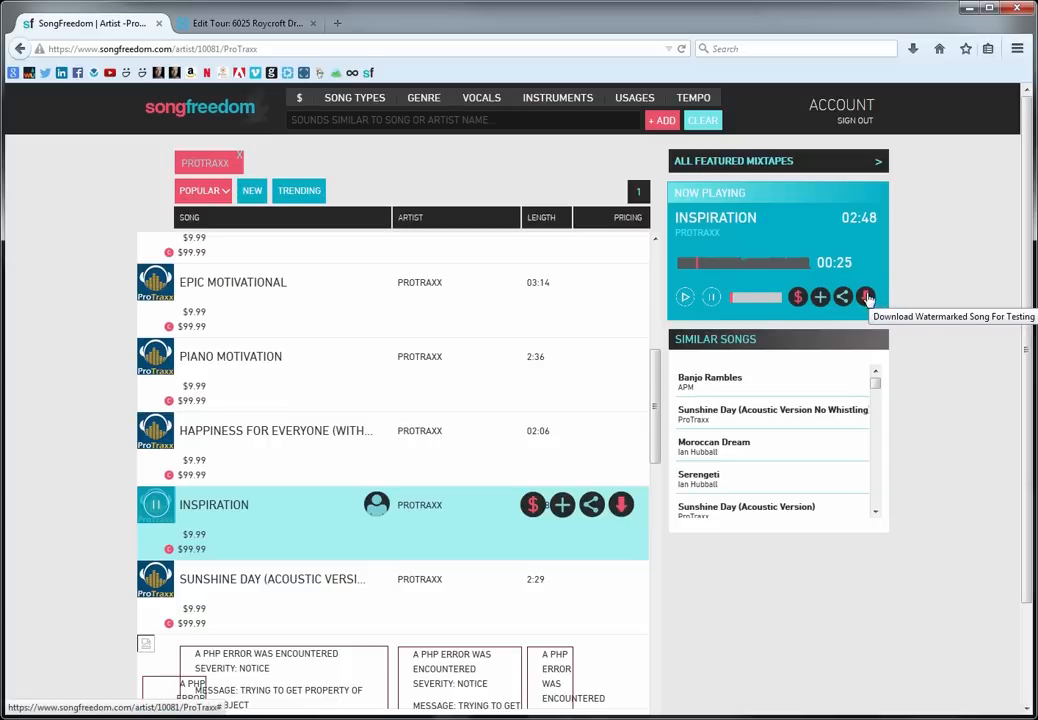
mouse_move(795, 188)
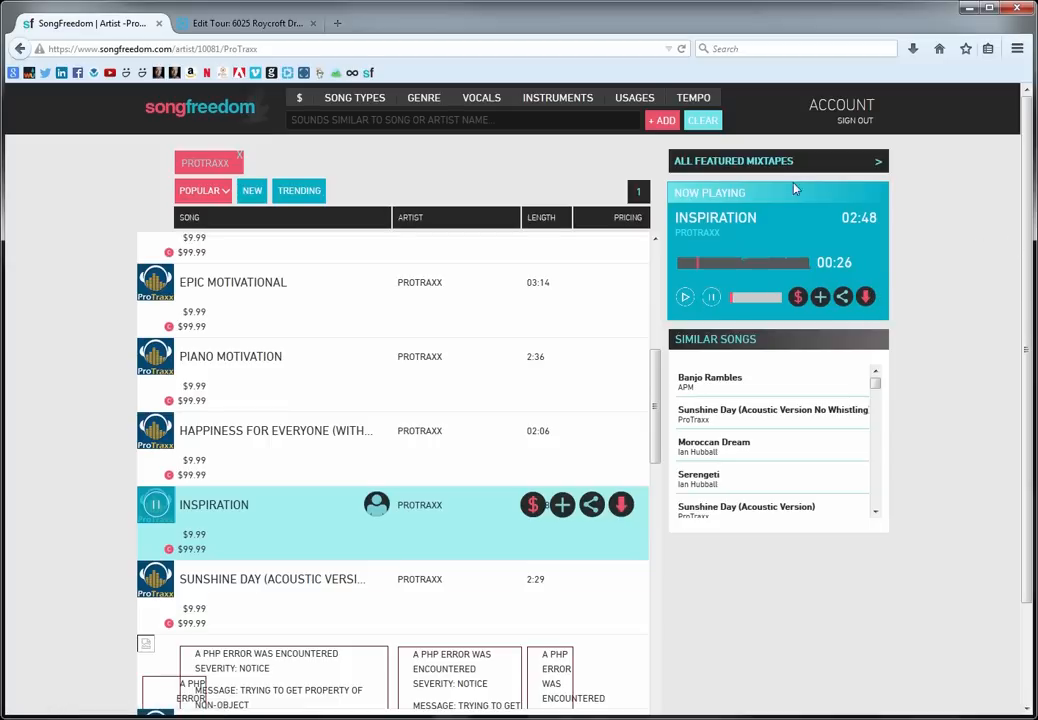
left_click(245, 23)
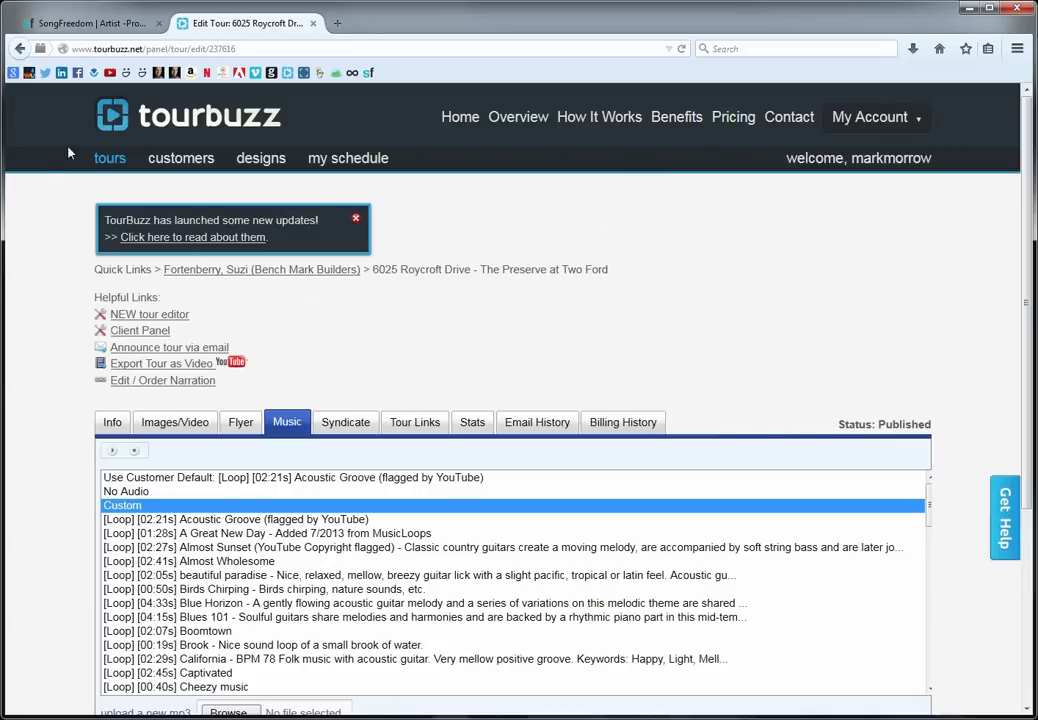
mouse_move(227, 137)
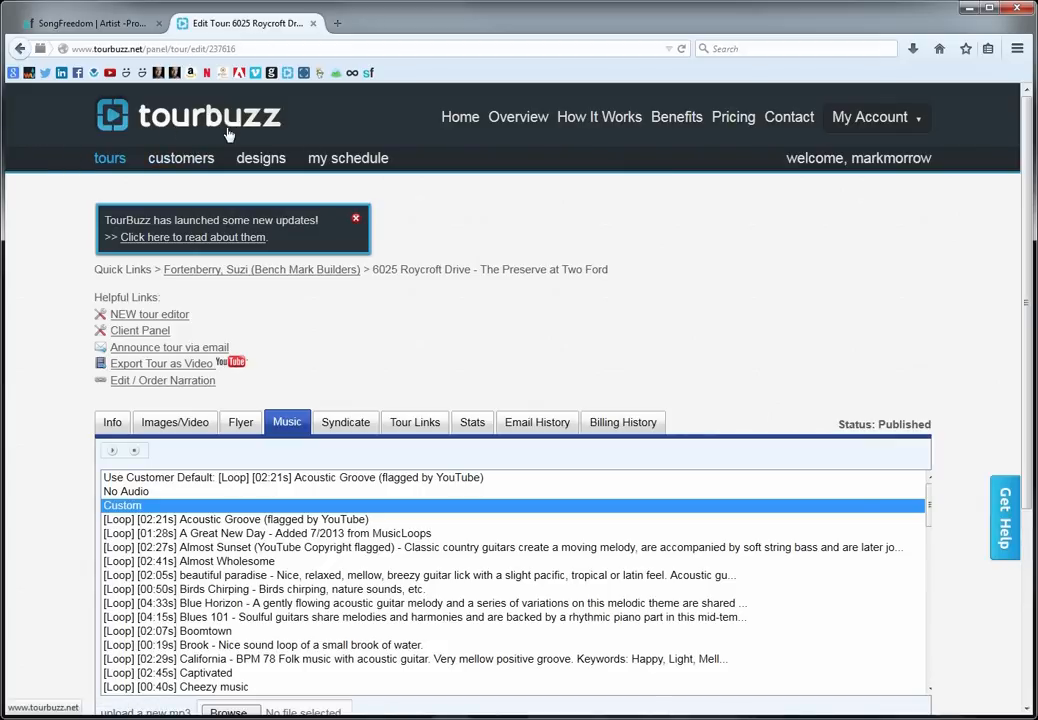
mouse_move(491, 328)
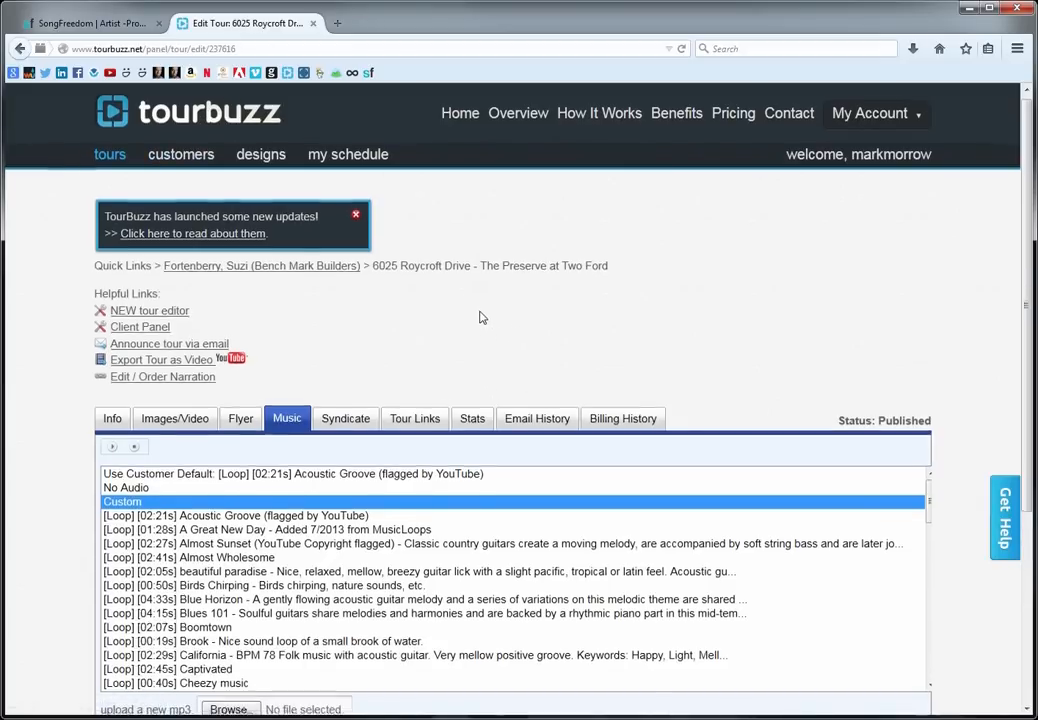
scroll("down", 3)
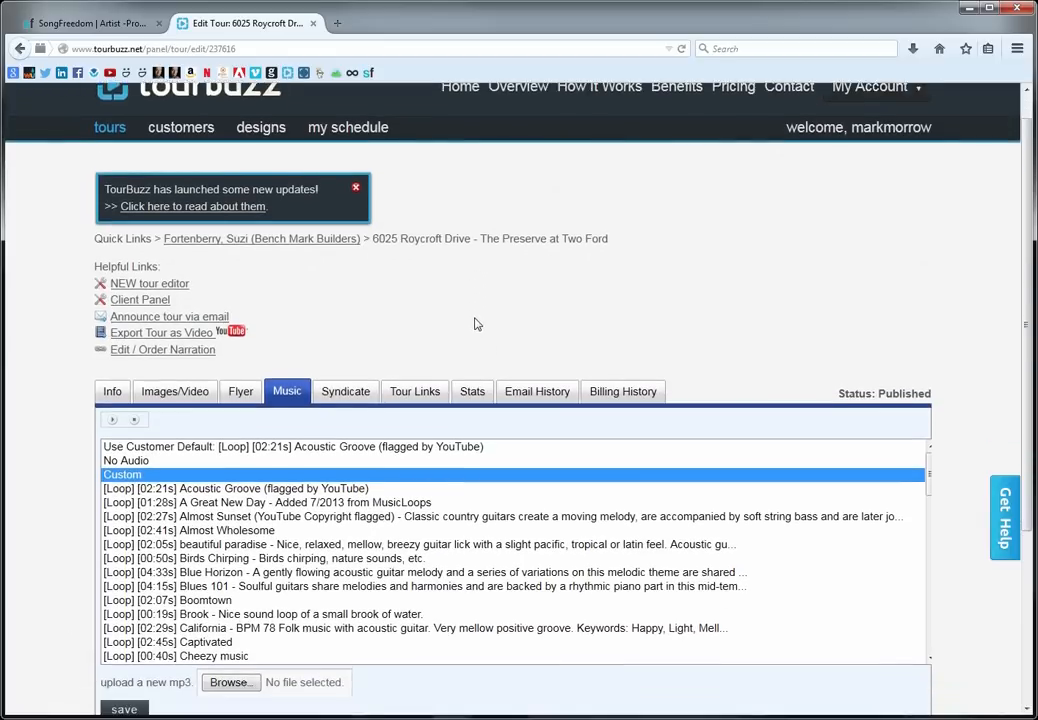
scroll("down", 3)
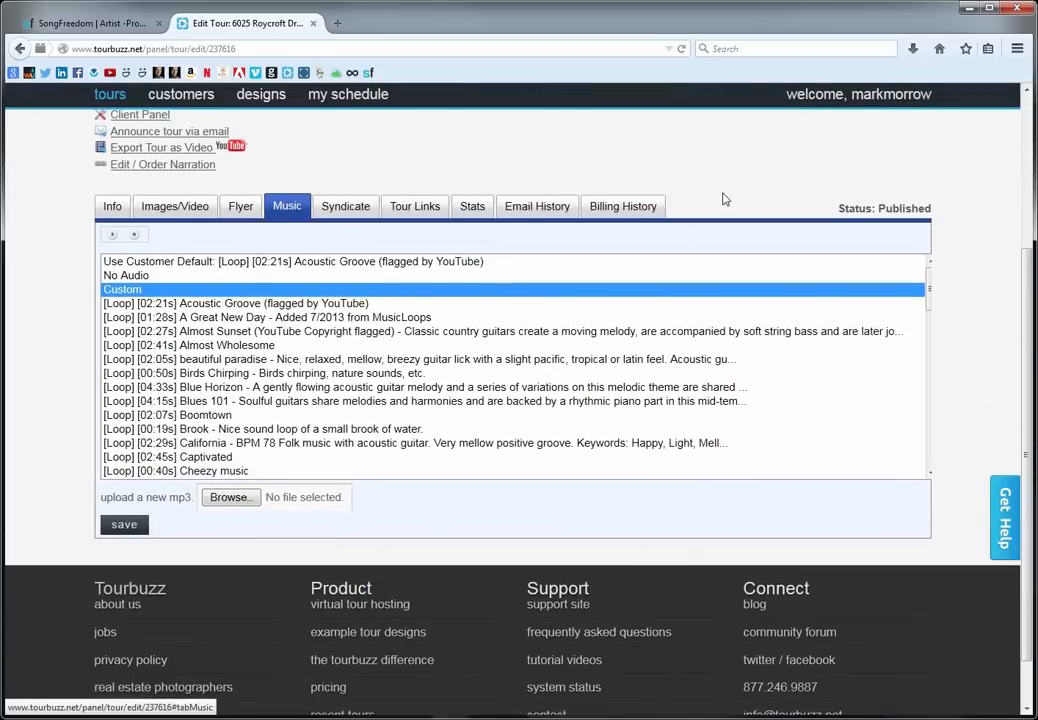
mouse_move(165, 271)
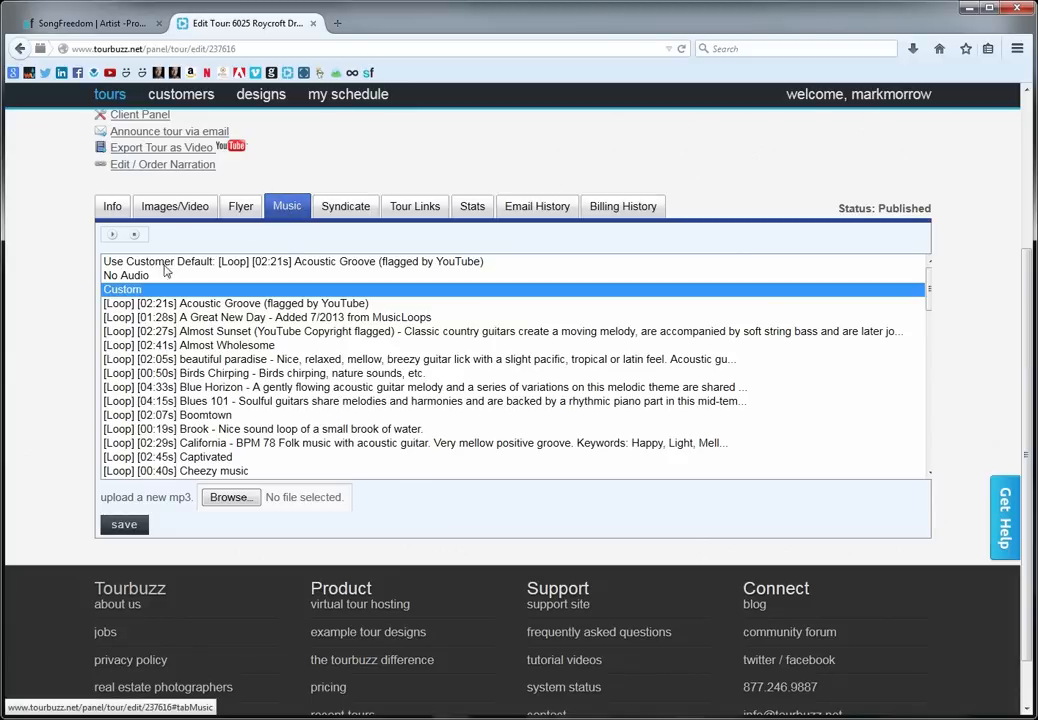
mouse_move(353, 148)
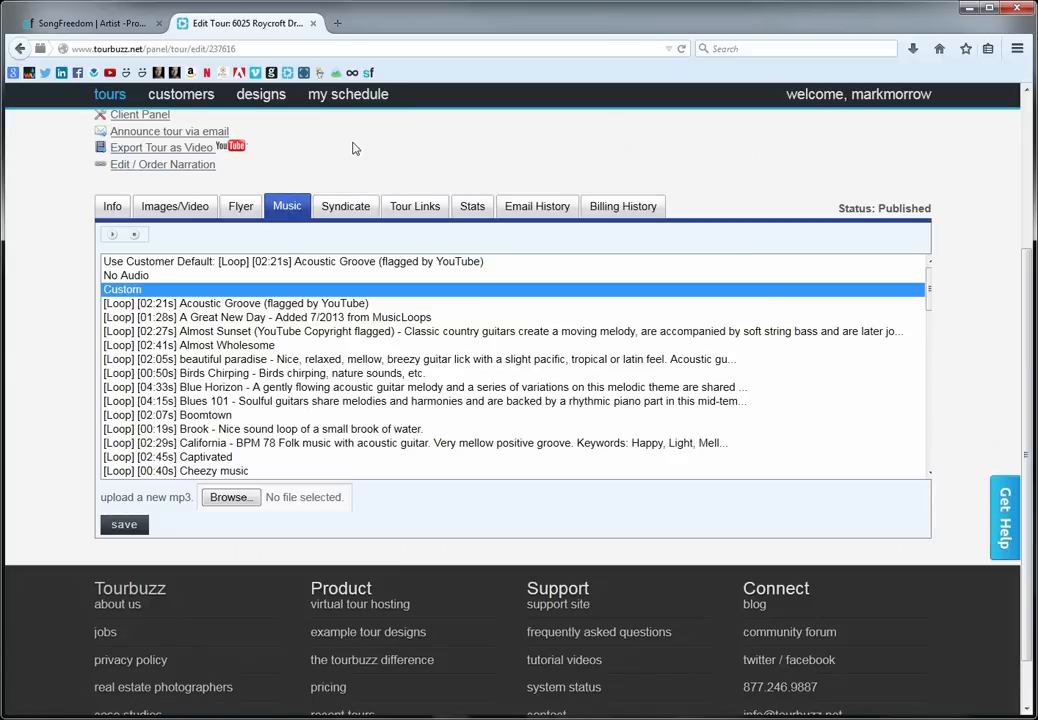
mouse_move(335, 377)
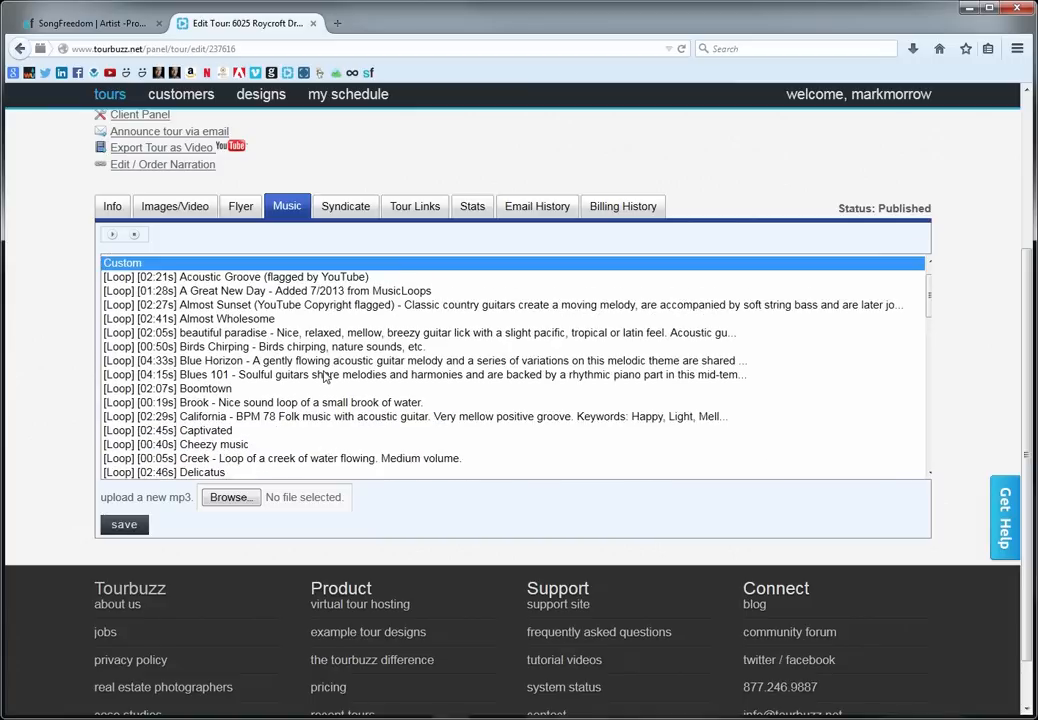
scroll("up", 3)
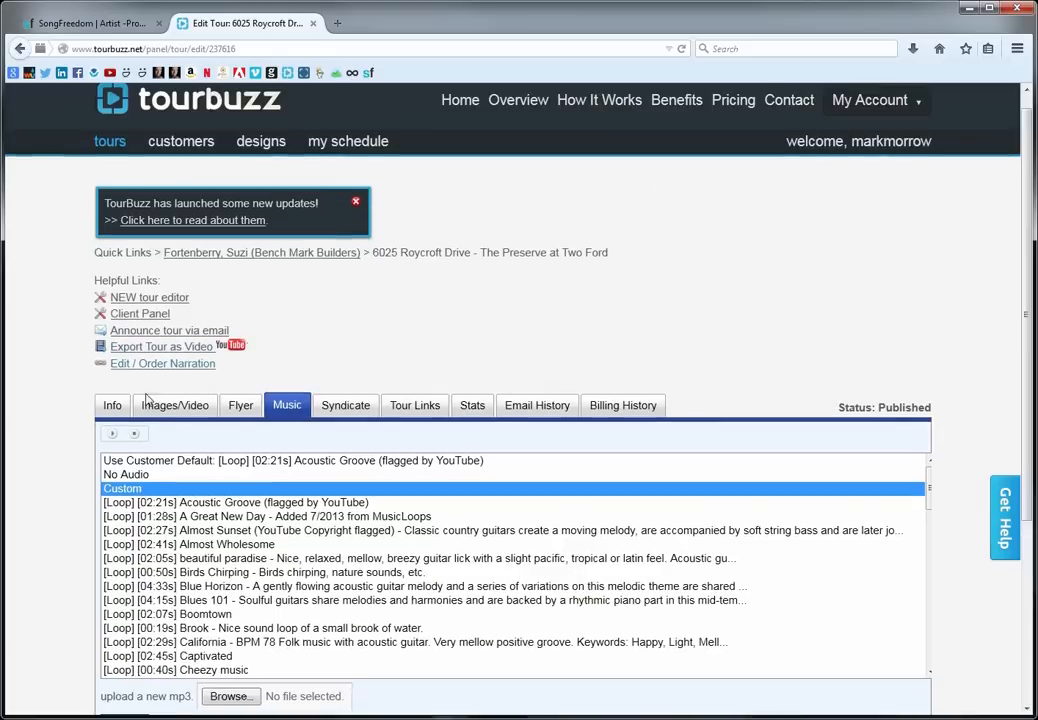
scroll("down", 3)
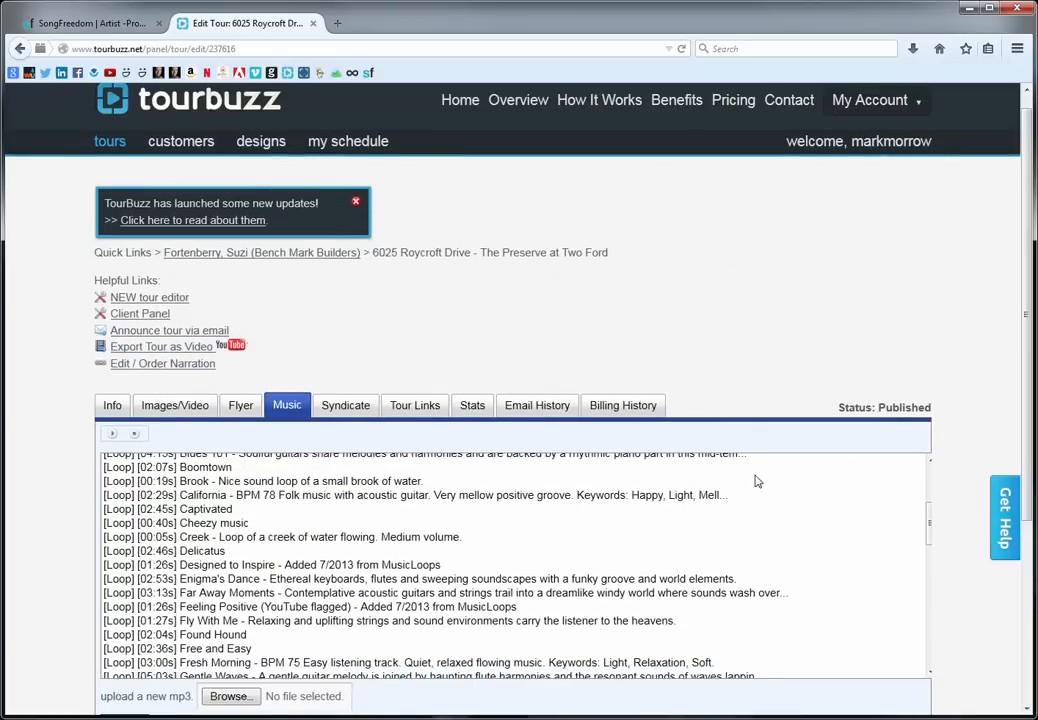
scroll("down", 3)
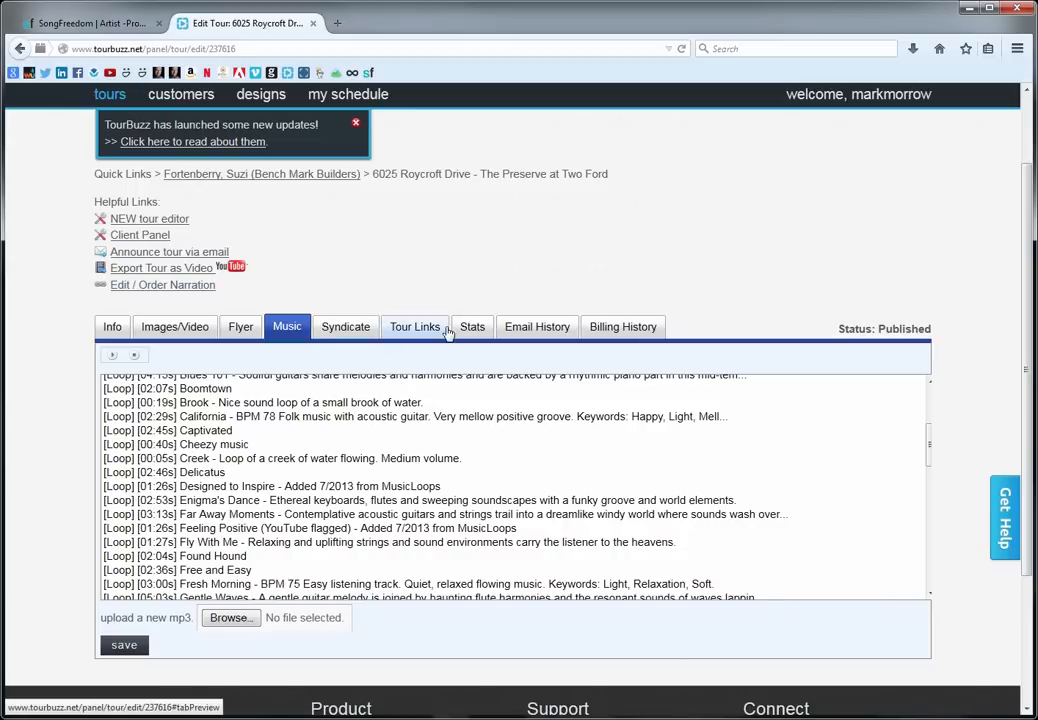
left_click(414, 326)
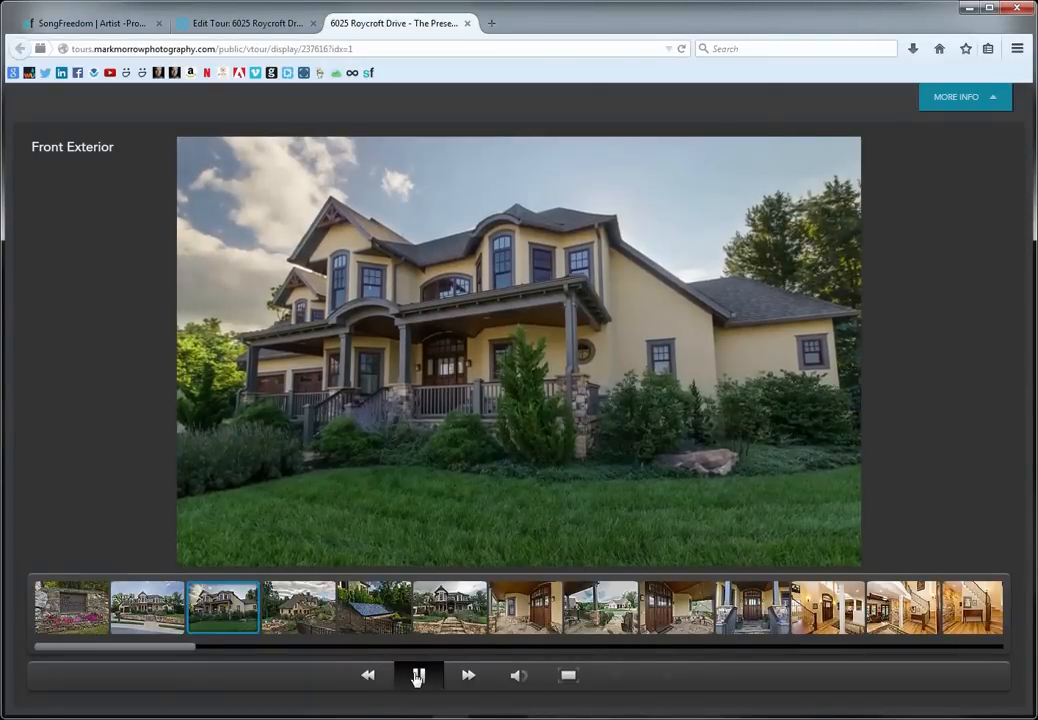
- Pause the Roycroft Drive slideshow and return to the SongFreedom ProTraxx page
left_click(418, 675)
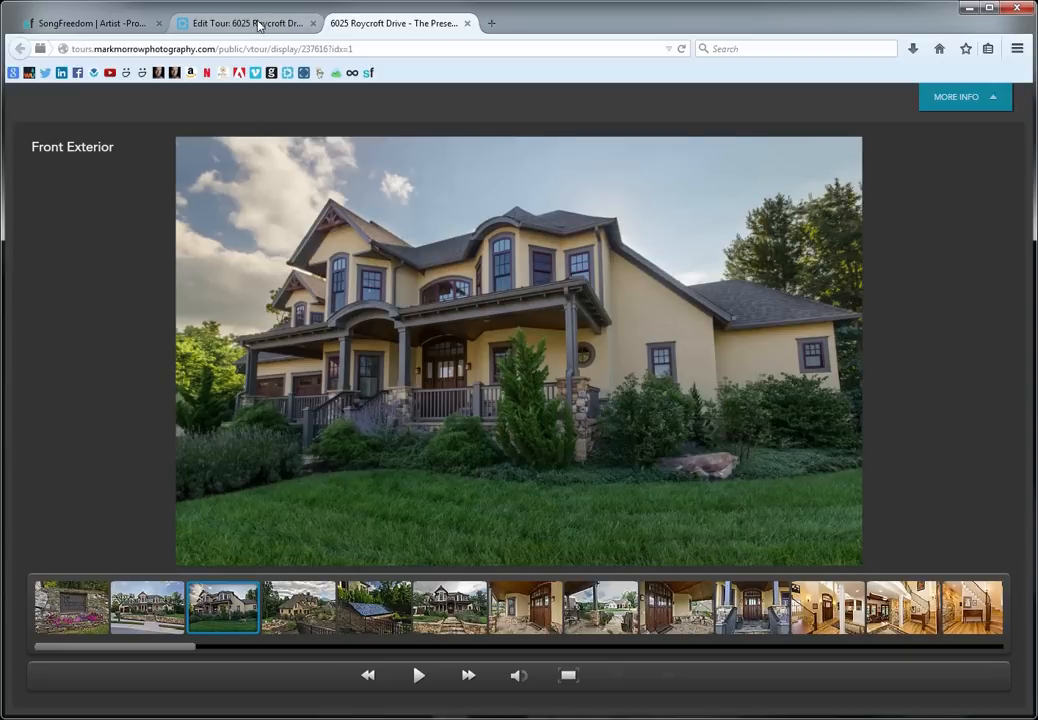
left_click(90, 23)
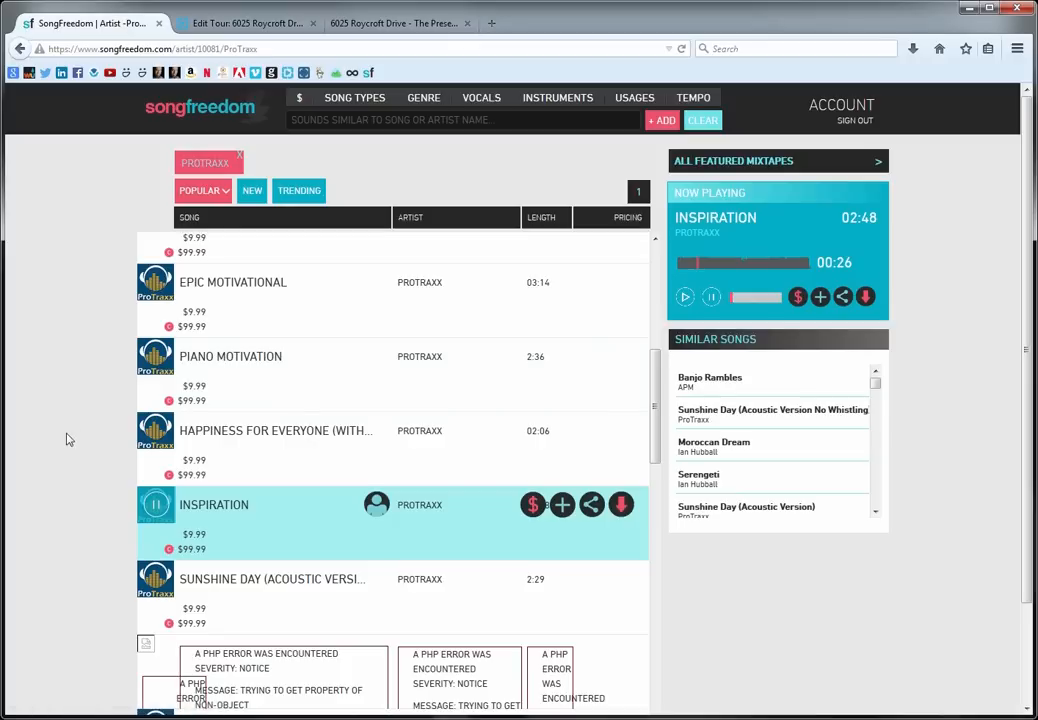
mouse_move(520, 530)
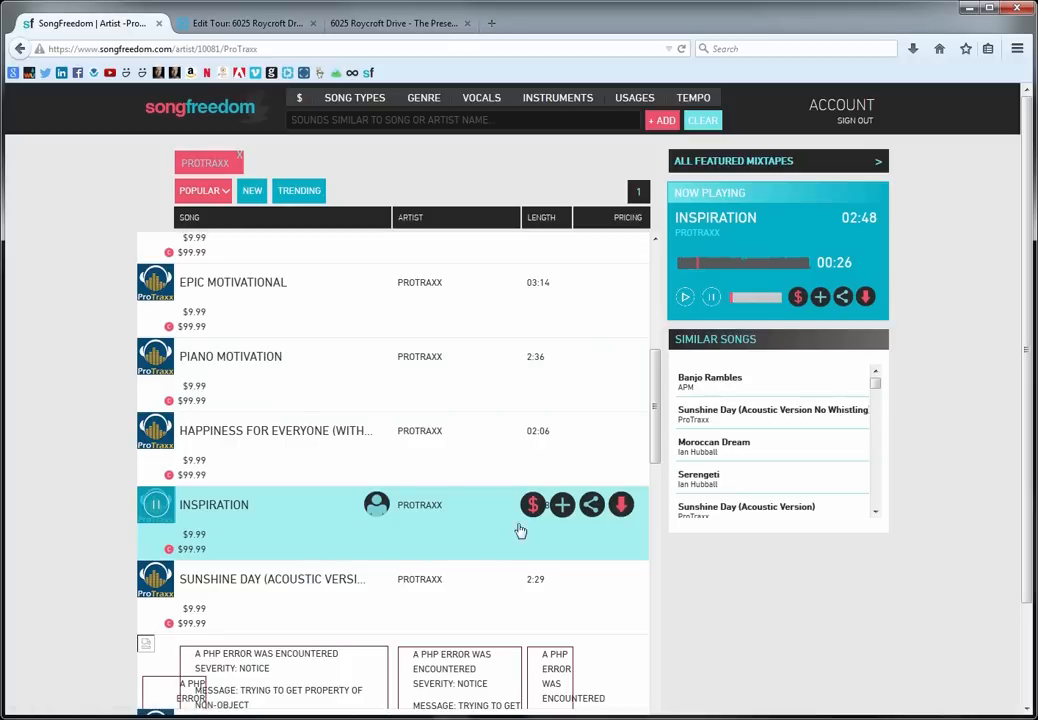
mouse_move(524, 520)
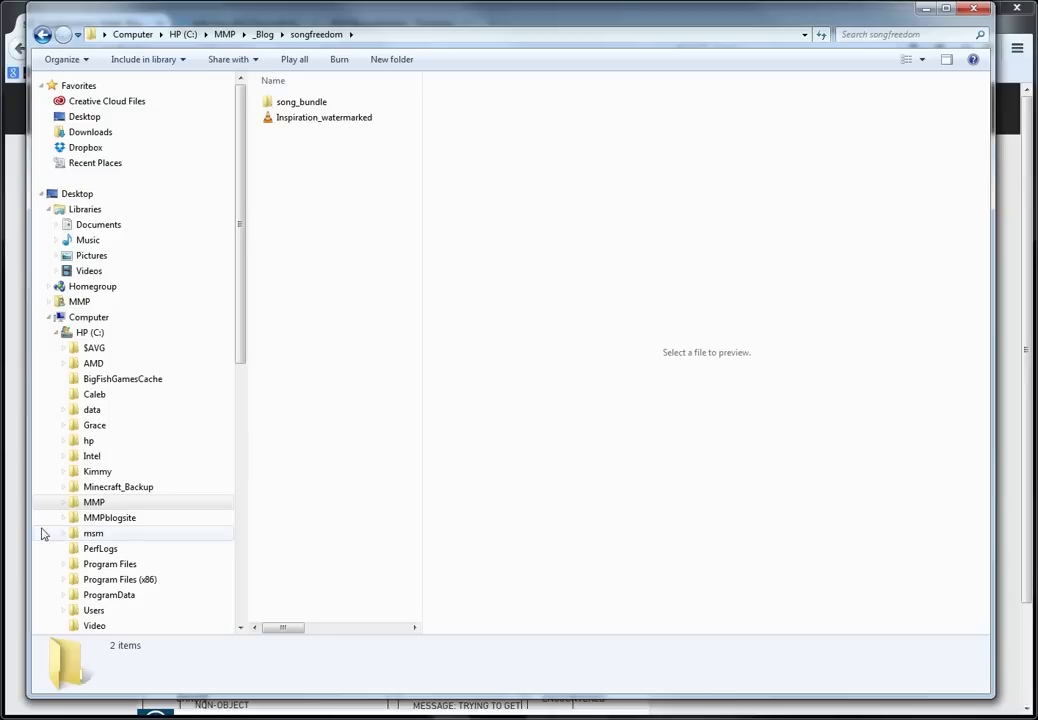
- Open song_bundle and preview the License Certificate PDF and License Slide image
double_click(301, 101)
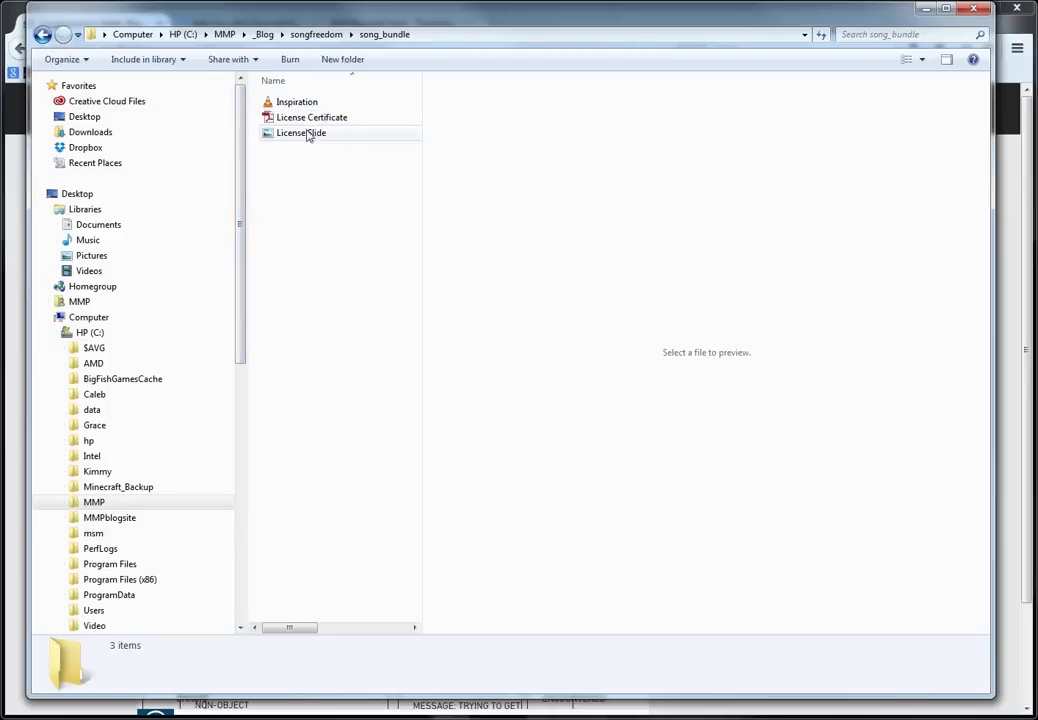
left_click(311, 117)
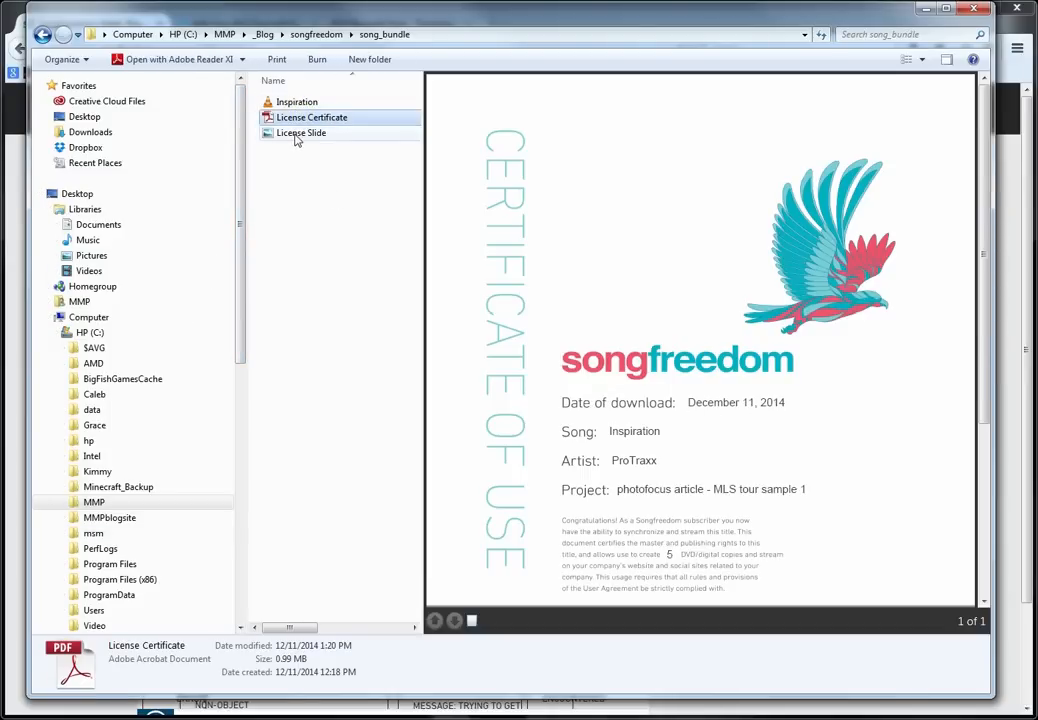
left_click(301, 132)
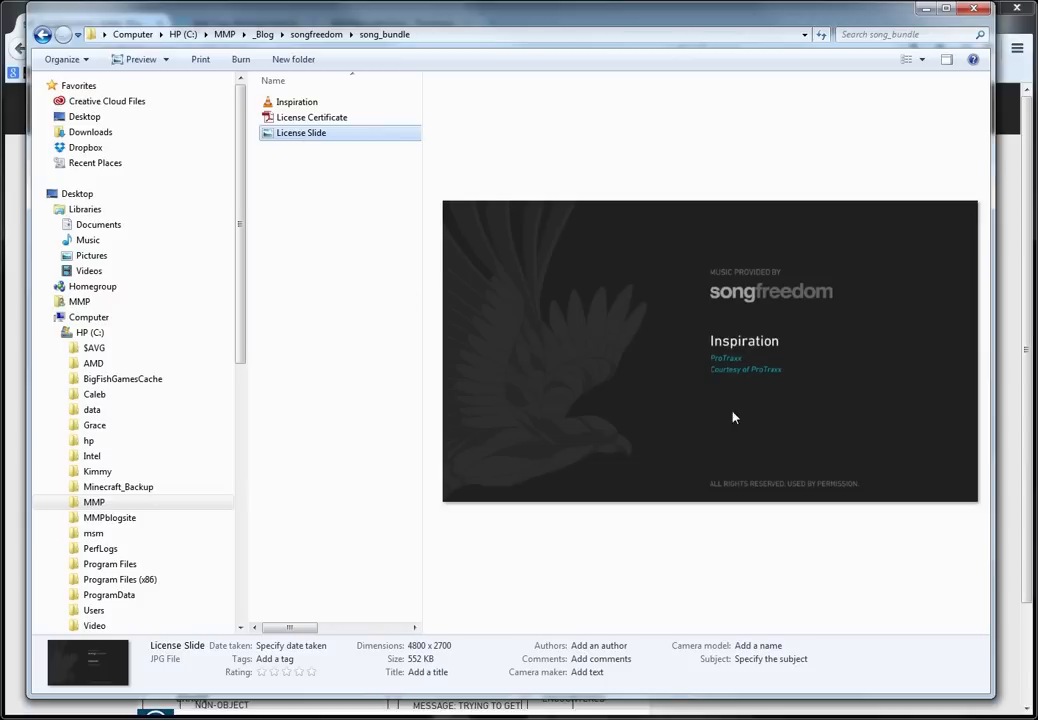
mouse_move(633, 220)
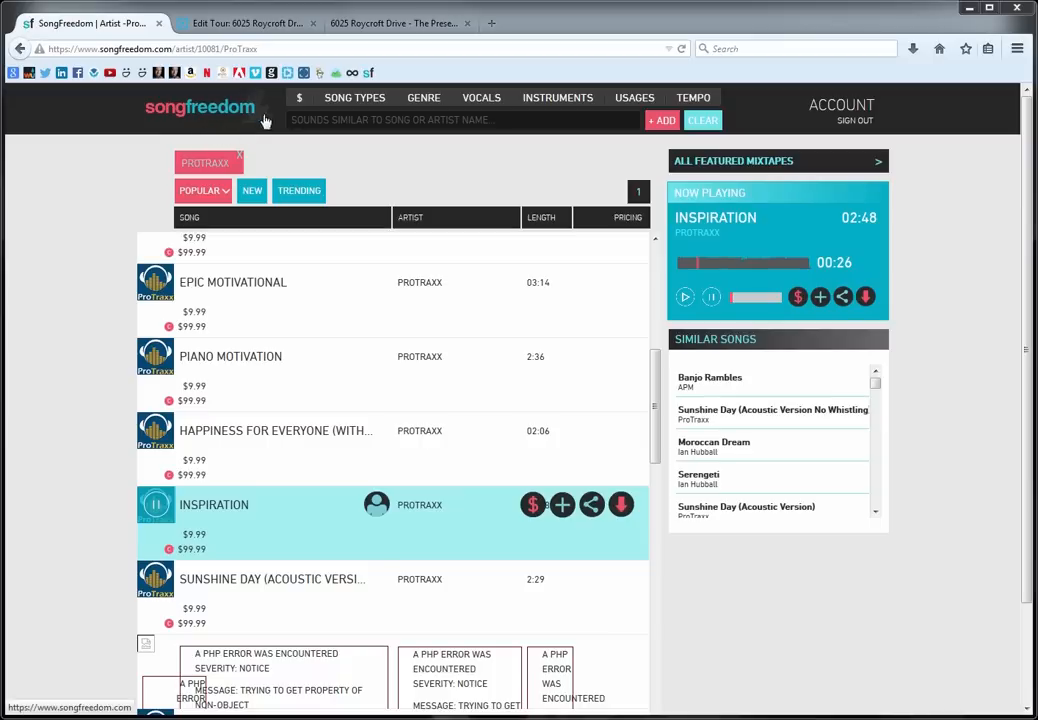
mouse_move(71, 175)
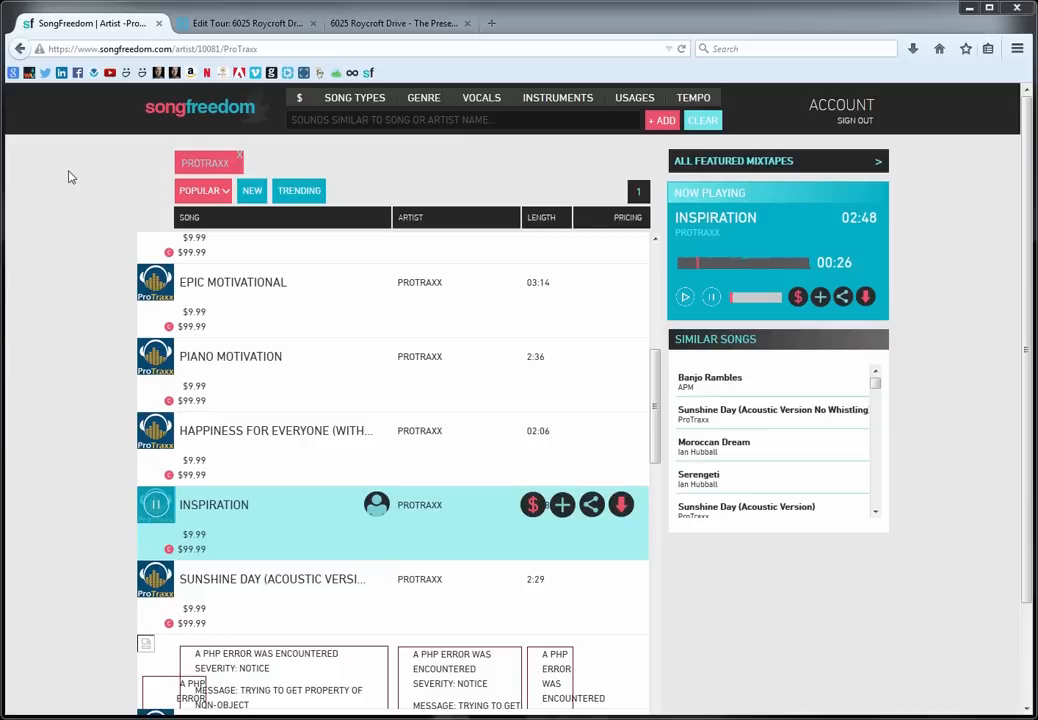
mouse_move(131, 157)
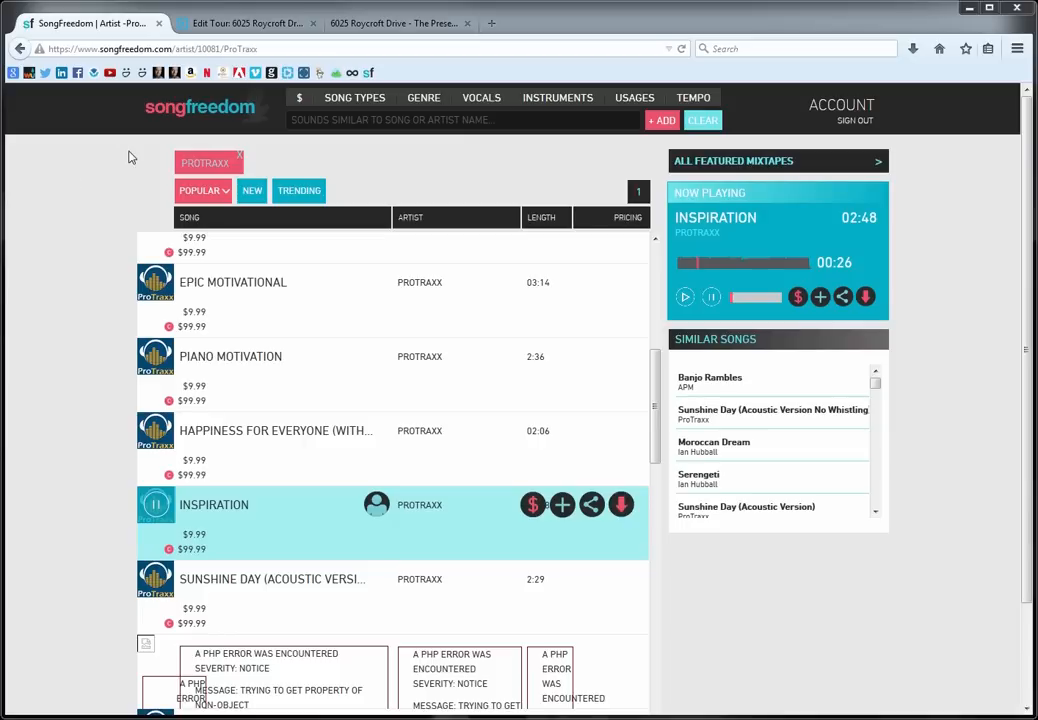